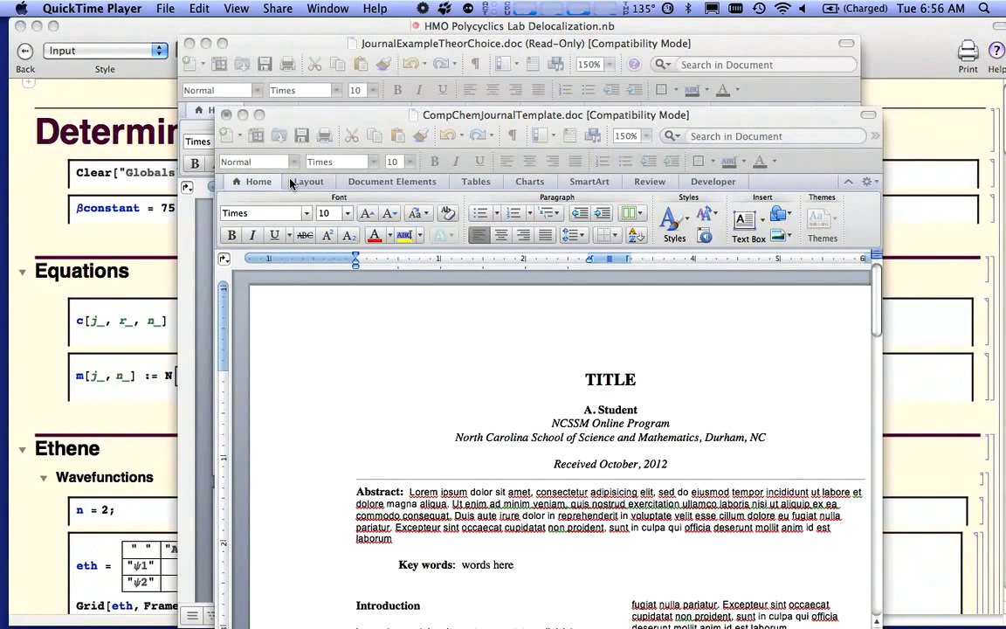
Step: Select the 'words here' keyword placeholder and move down to the Computational Approach paragraph
click(555, 116)
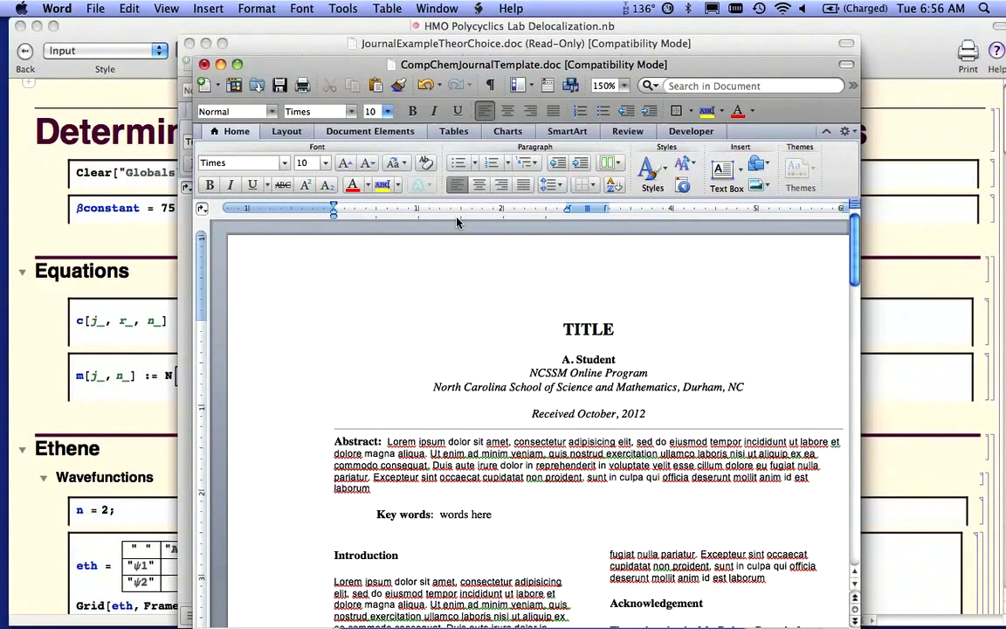
double_click(587, 329)
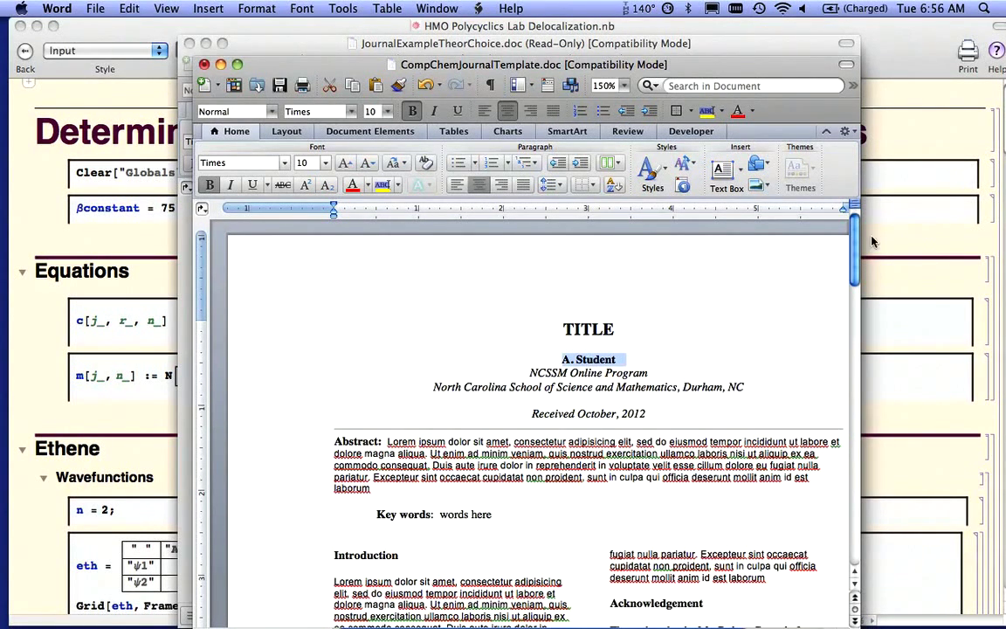
scroll(down, 3)
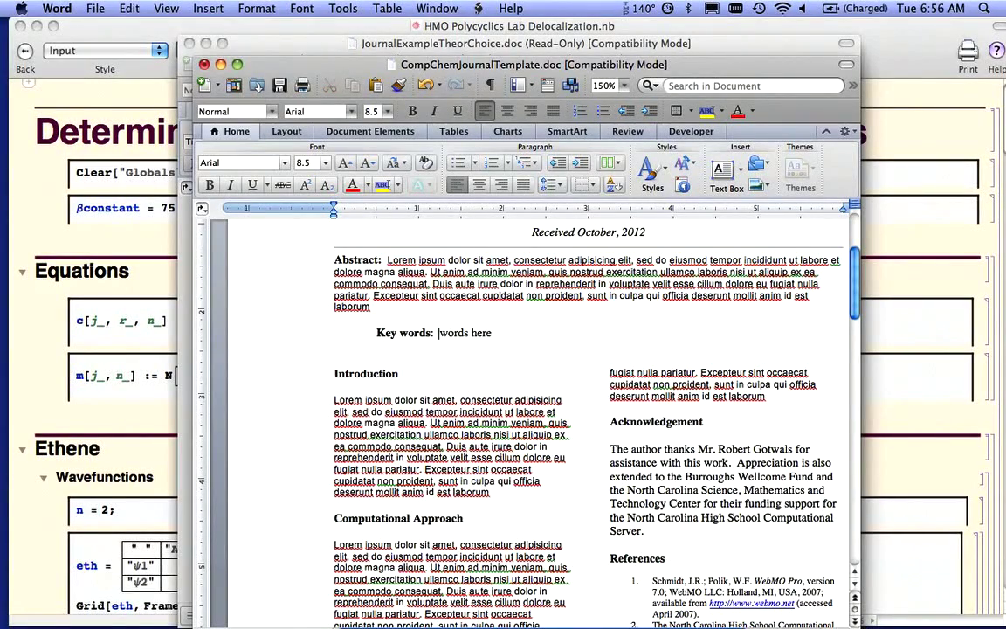
double_click(464, 332)
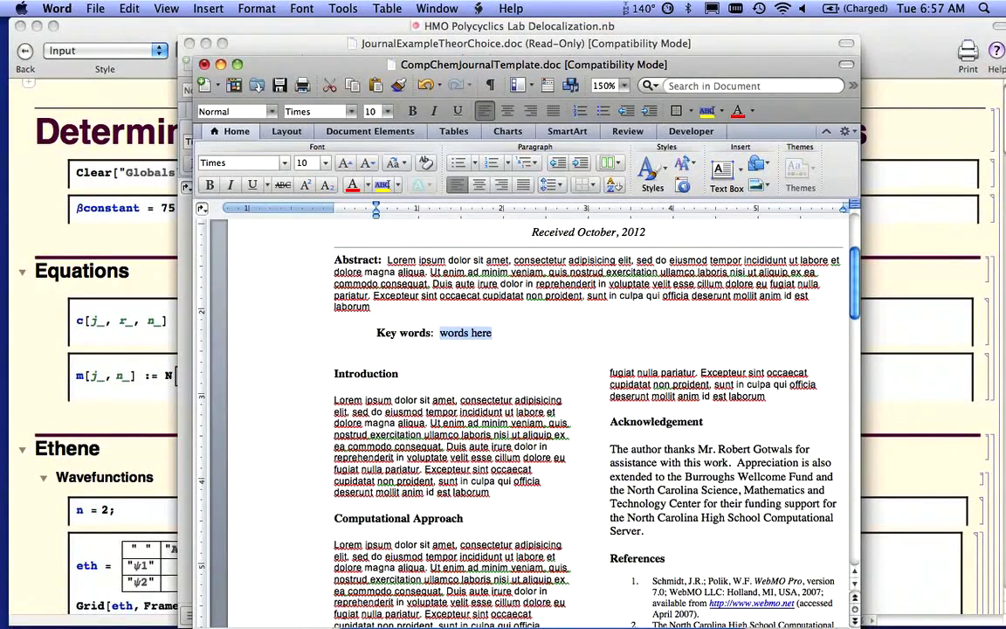
scroll(down, 3)
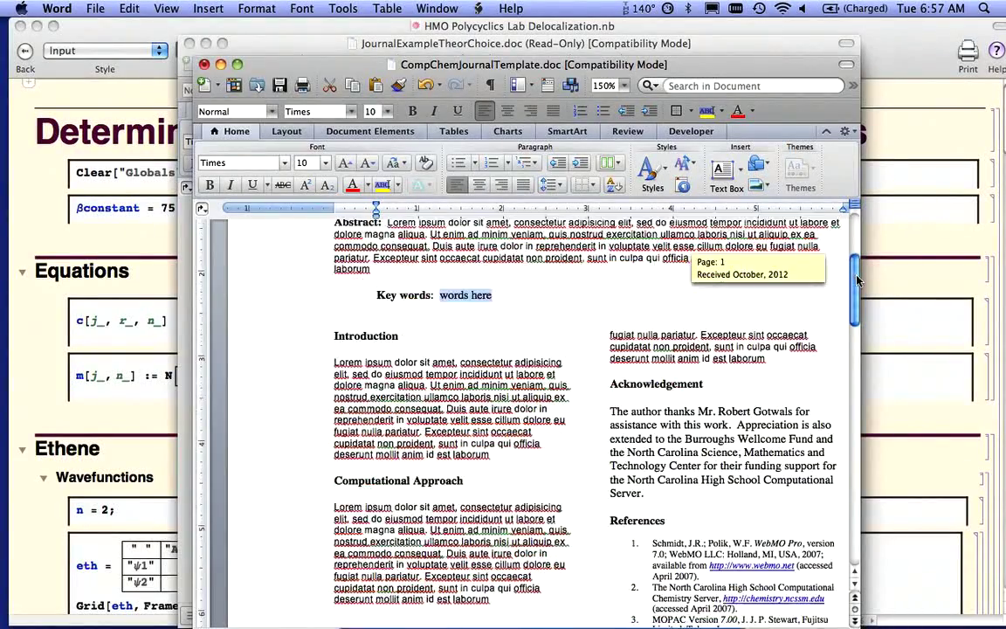
scroll(down, 3)
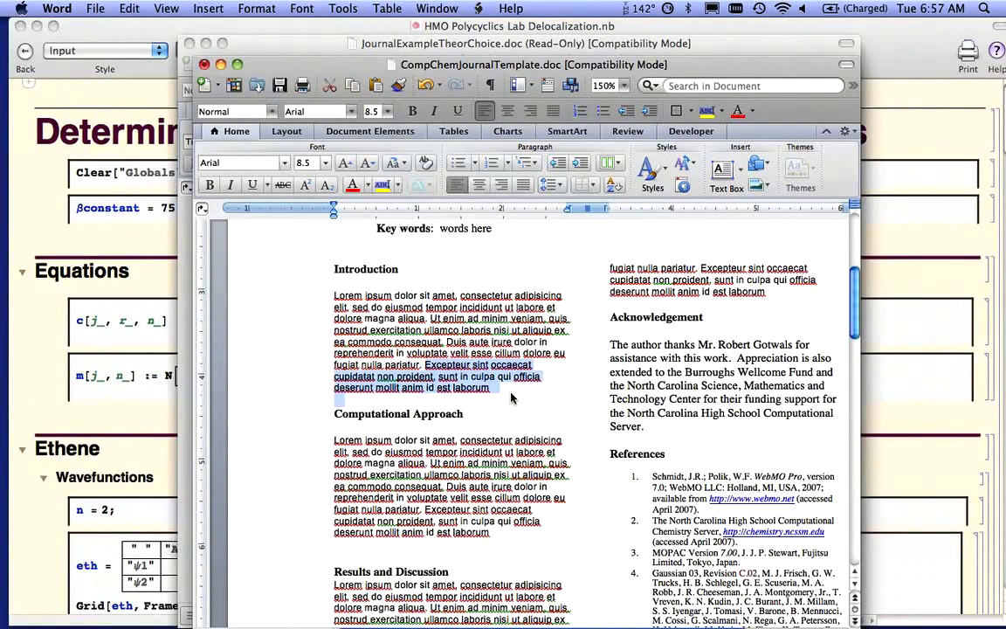
mouse_move(542, 395)
text(MODEL CHEMI)
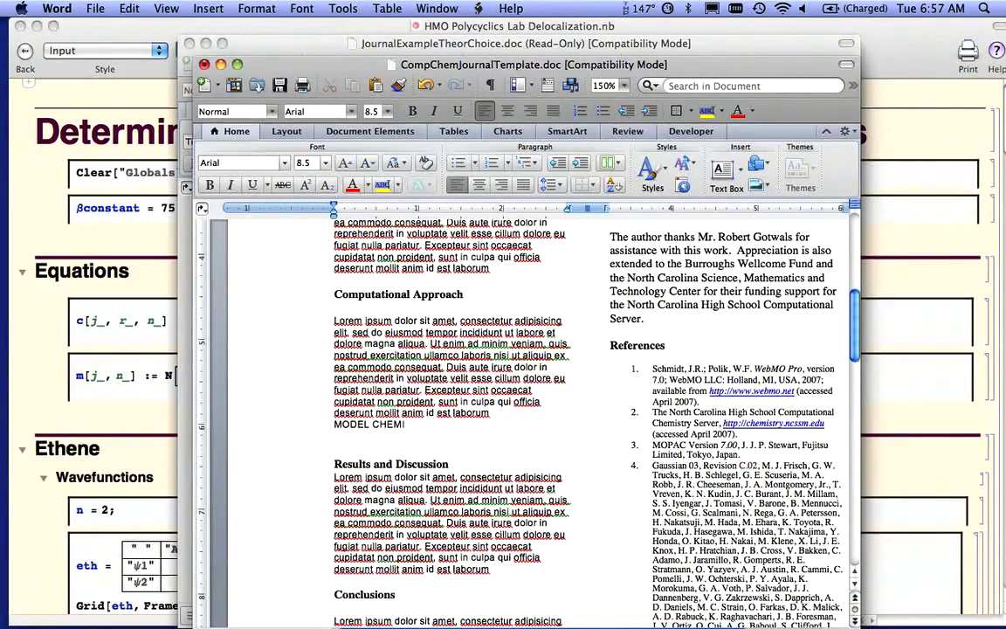
Step: Finish the line 'MODEL CHEMISTRY theoretical method and basis set' after Computational Approach
text(STRY)
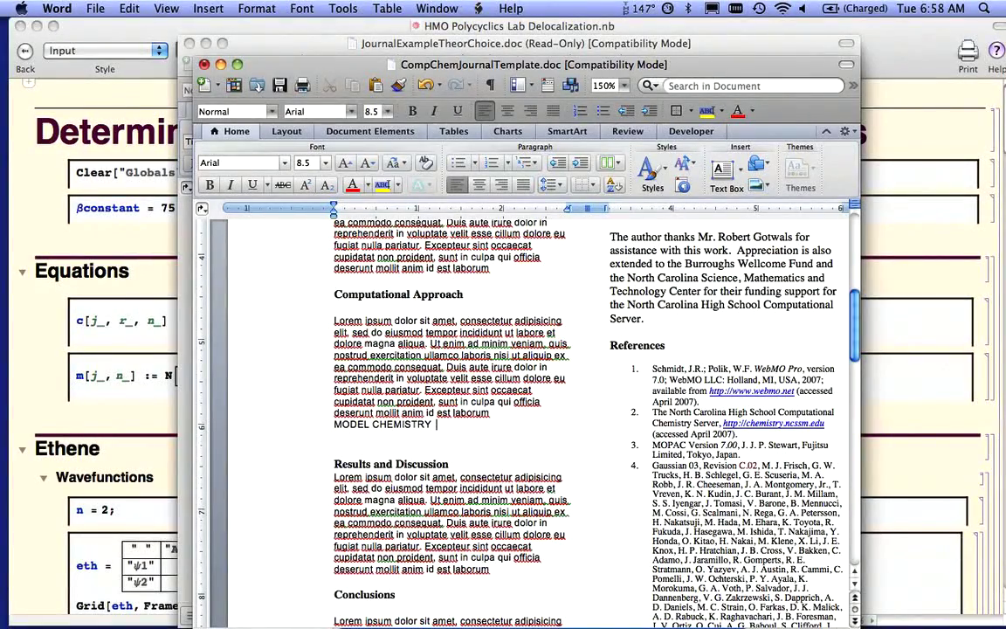
text(theoretical method)
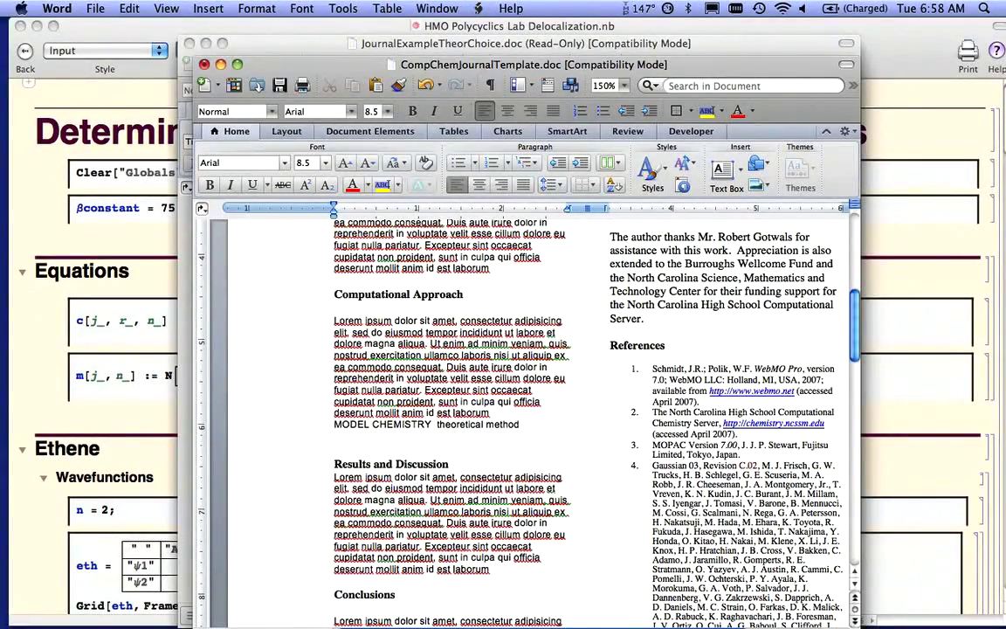
scroll(up, 3)
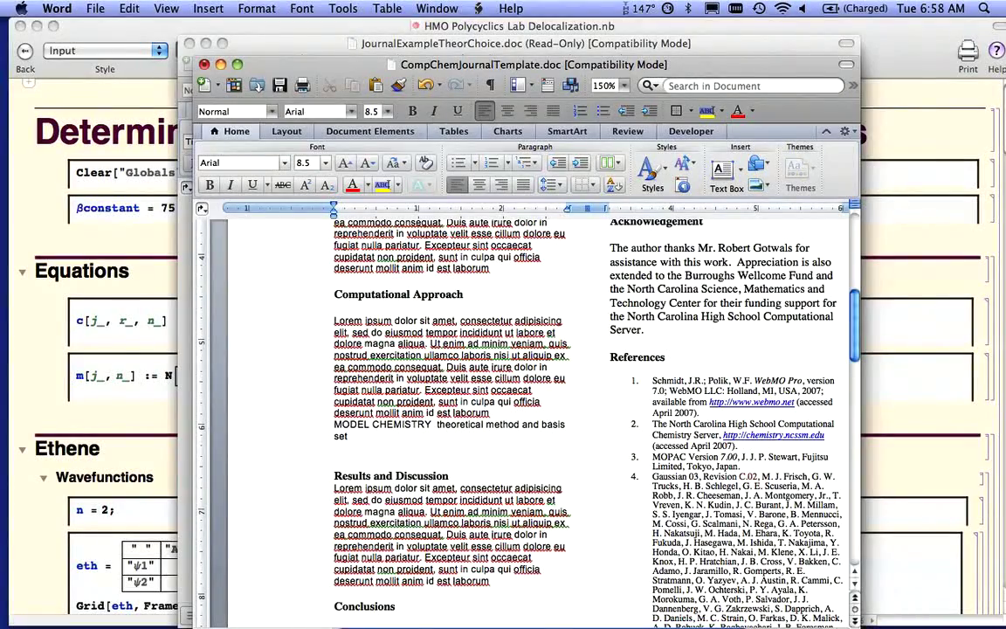
scroll(down, 3)
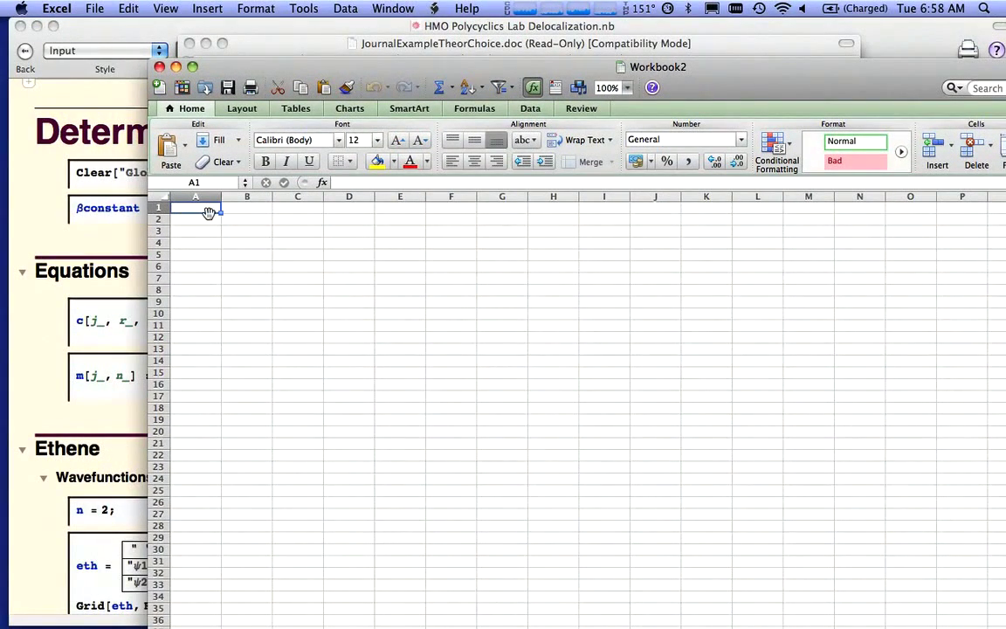
Step: Enter sample numbers such as 3 in column A and 34543 in column B of the workbook
text(3)
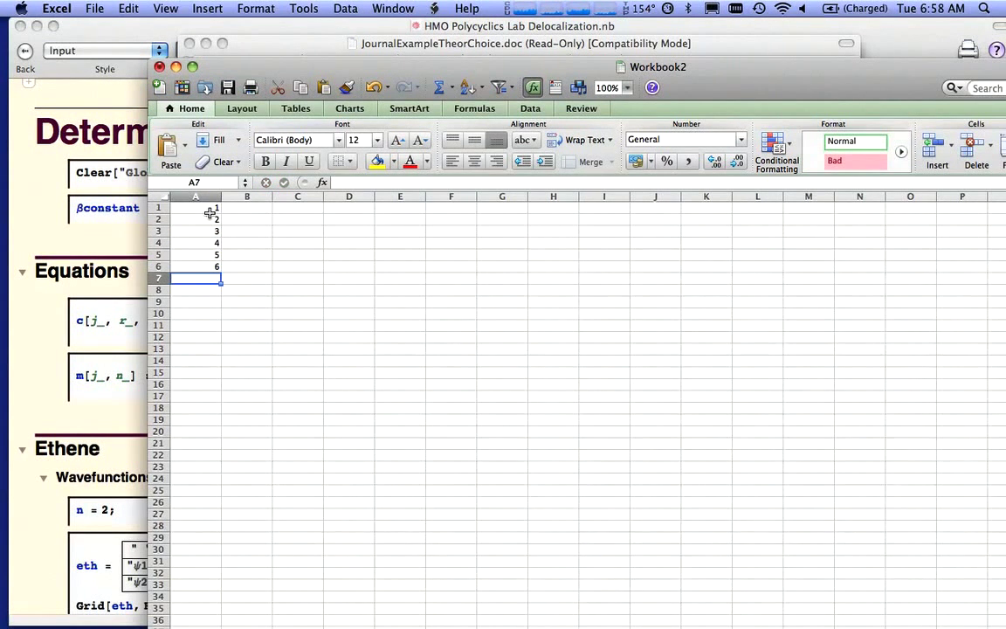
text(34543)
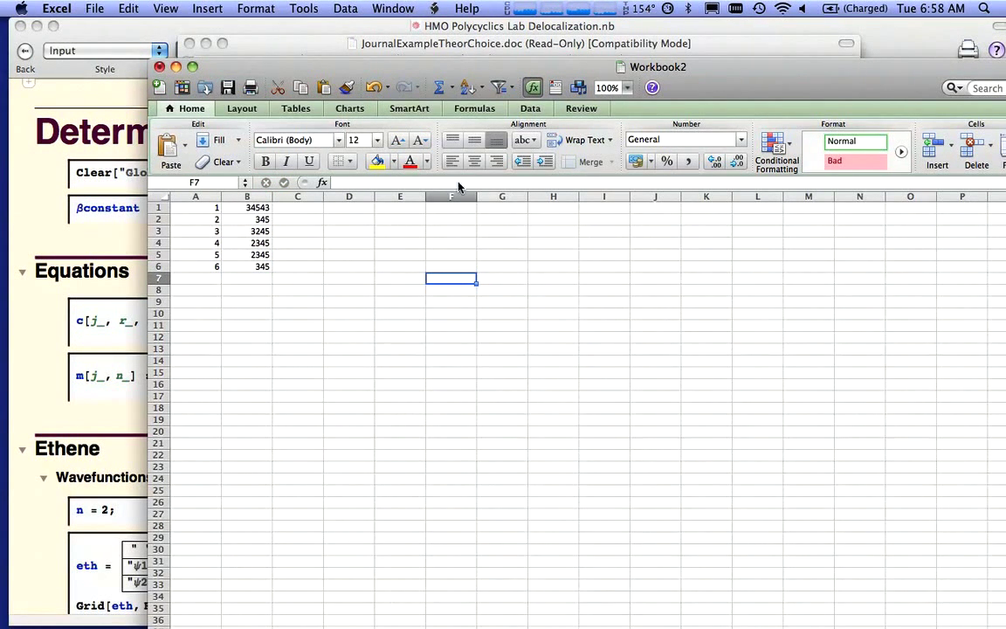
mouse_move(381, 616)
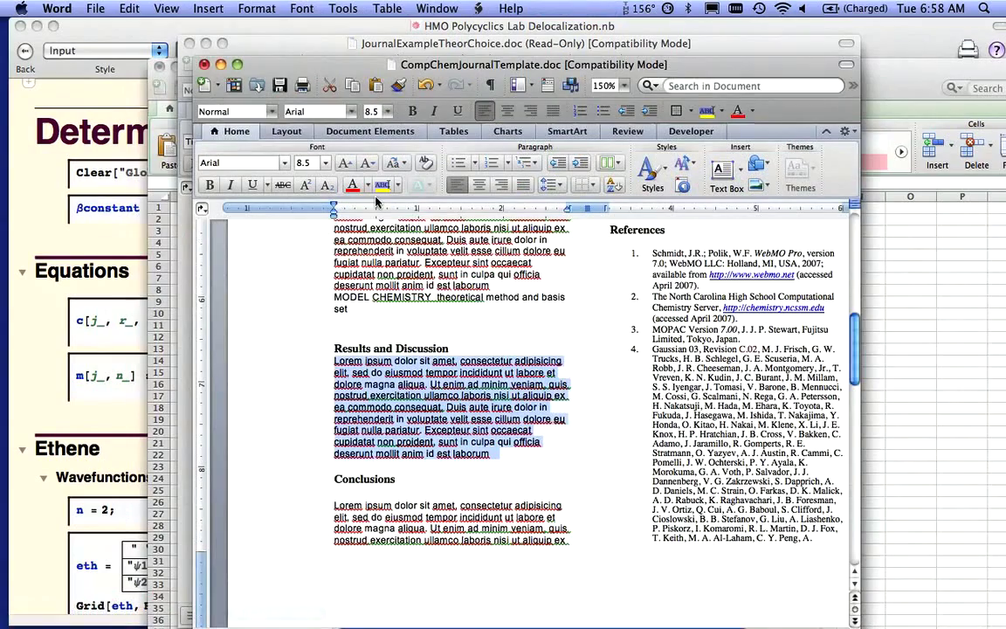
click(208, 7)
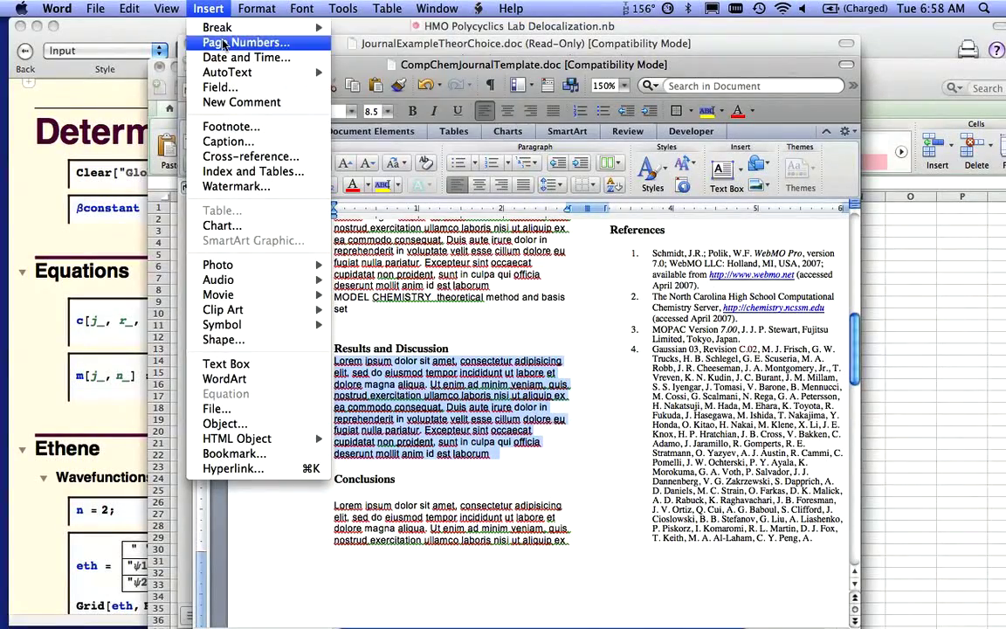
mouse_move(227, 365)
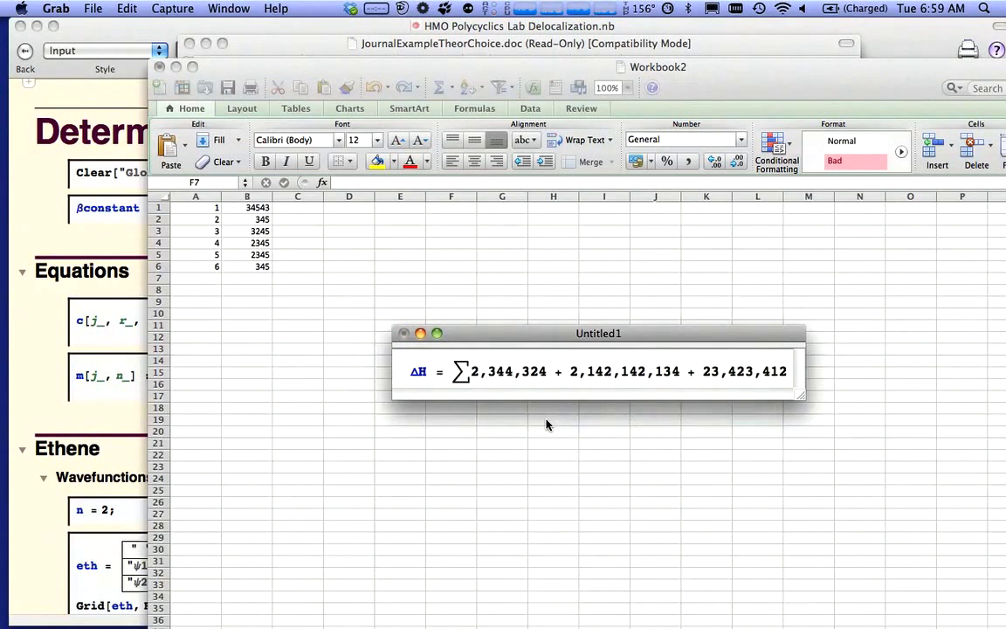
Step: Capture a selection screenshot of the Excel number table with Grab
click(171, 7)
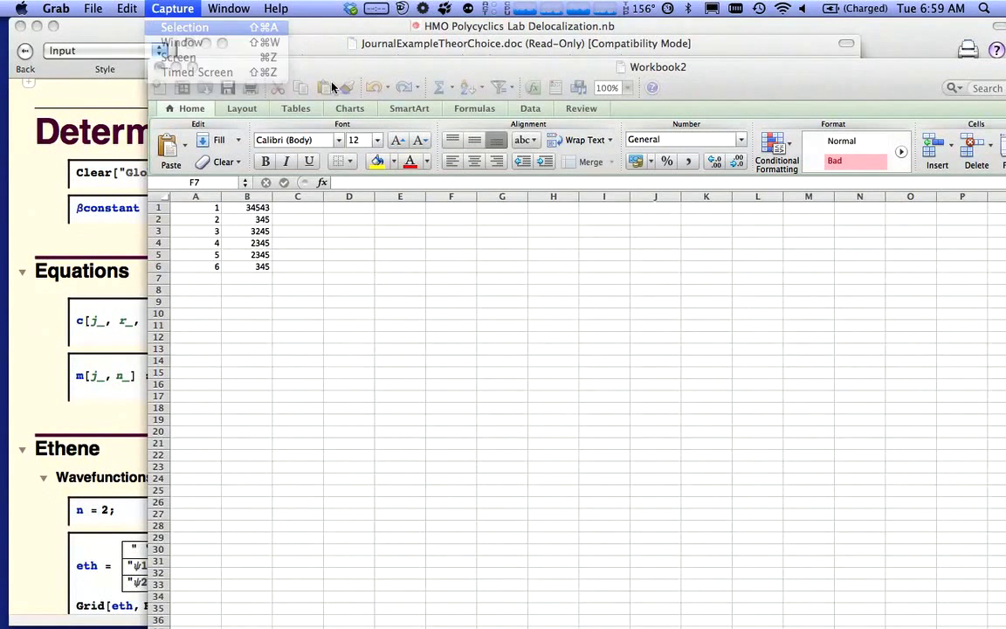
click(185, 28)
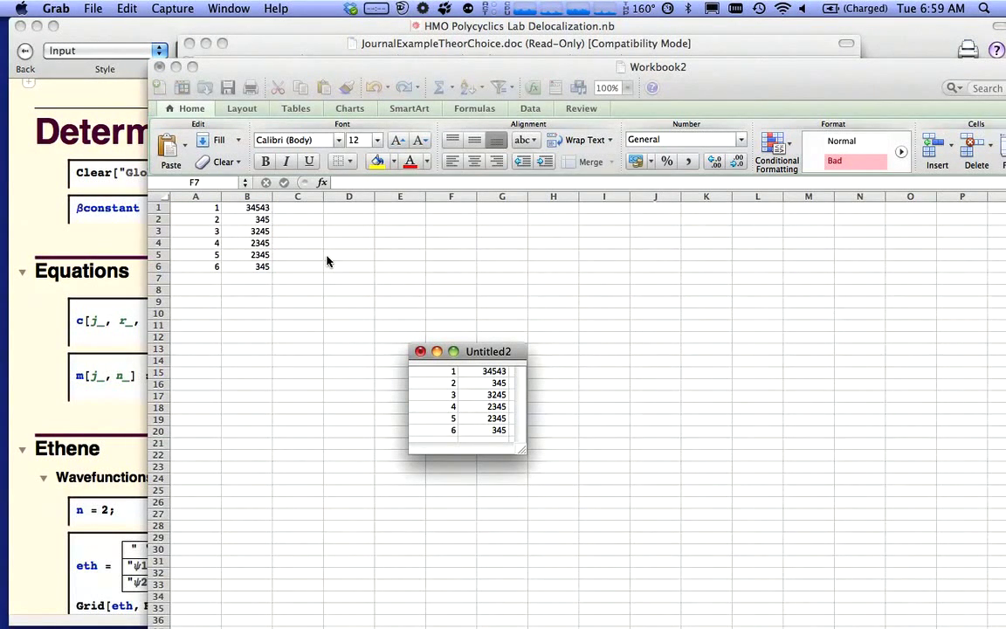
mouse_move(322, 597)
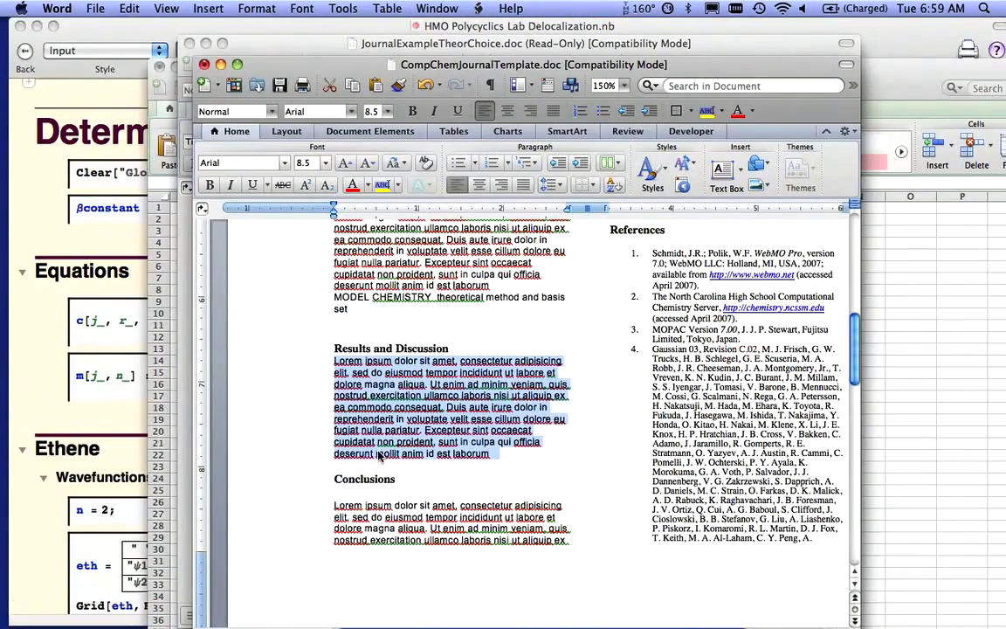
Step: Paste the captured number table image into the Results and Discussion paragraph
click(379, 461)
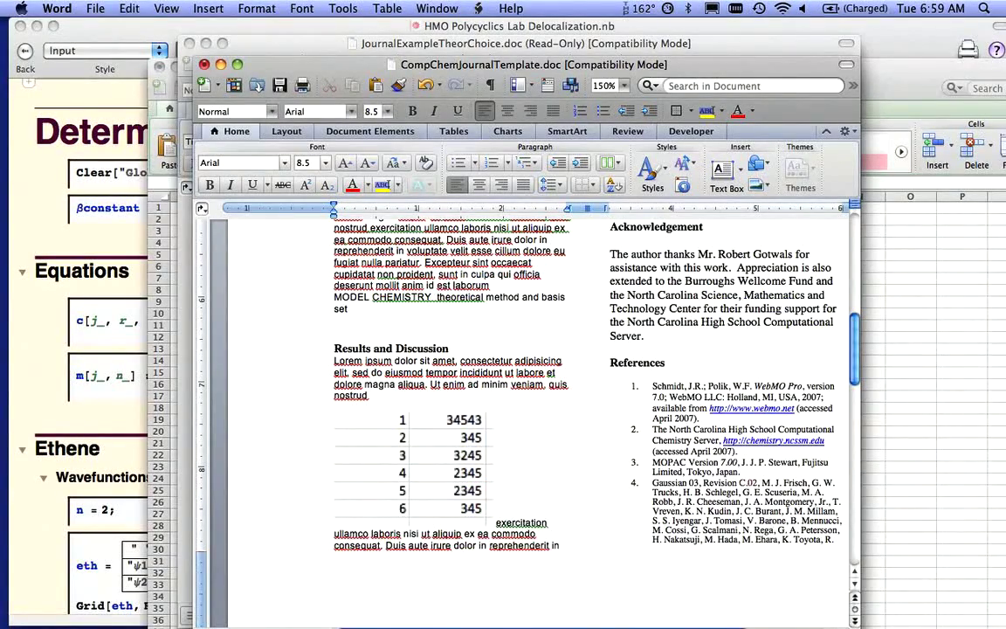
click(410, 463)
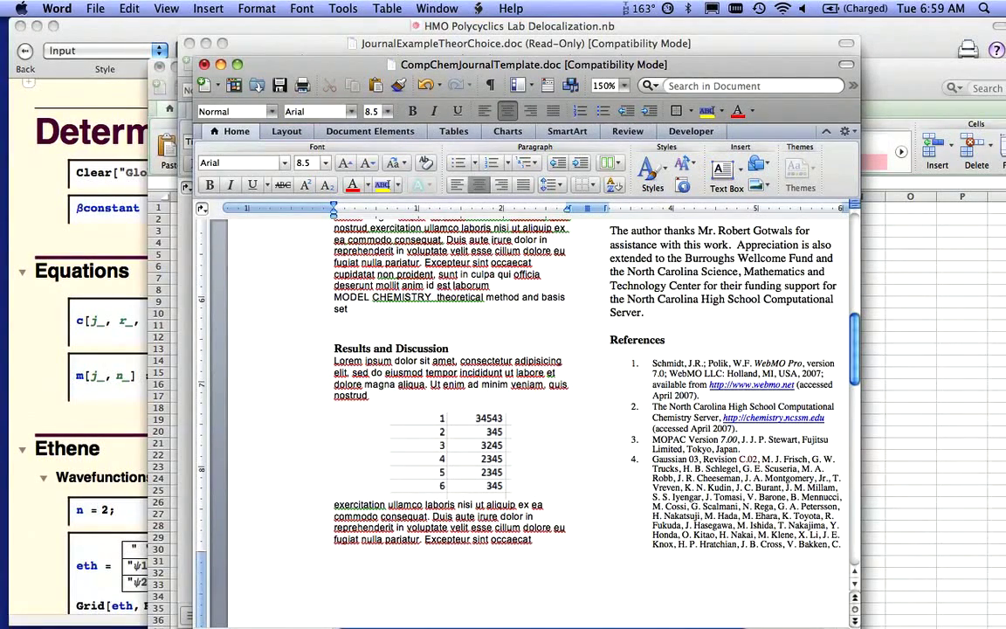
mouse_move(751, 384)
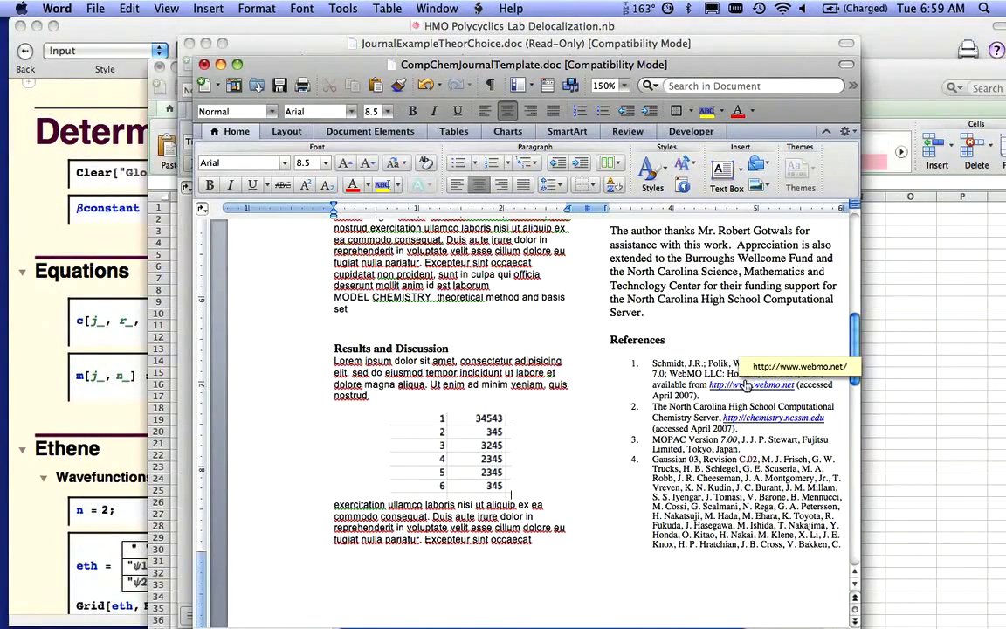
scroll(down, 3)
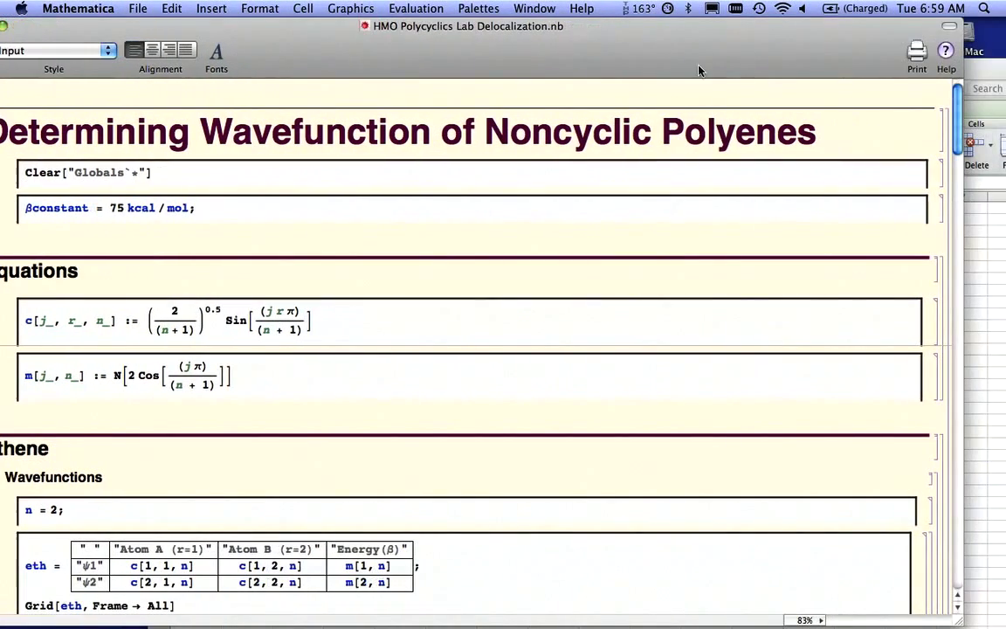
Step: Scroll to the Ethene Grid output and capture it as a selection screenshot
scroll(down, 3)
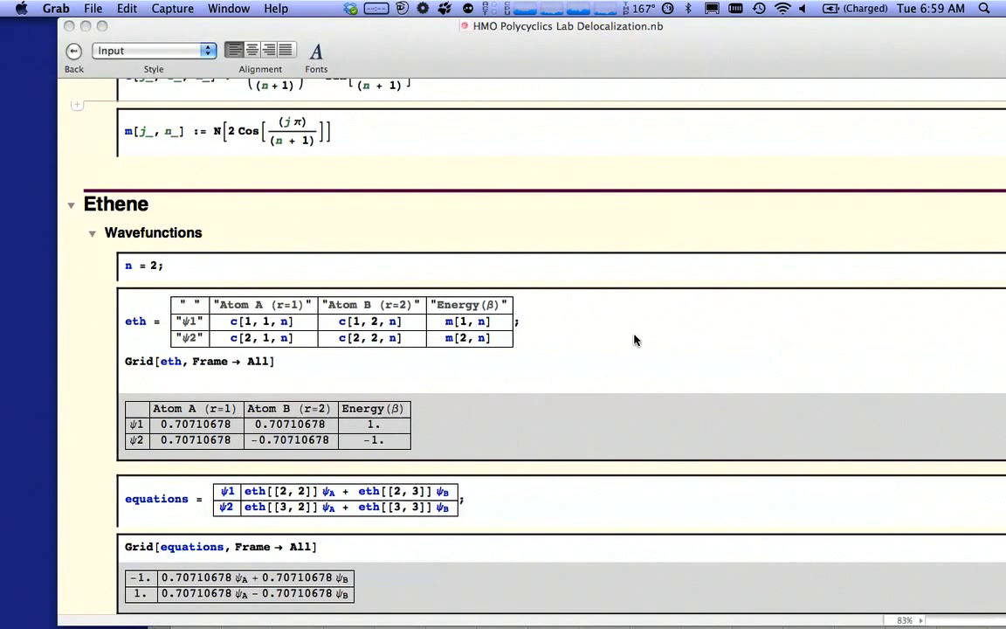
click(171, 7)
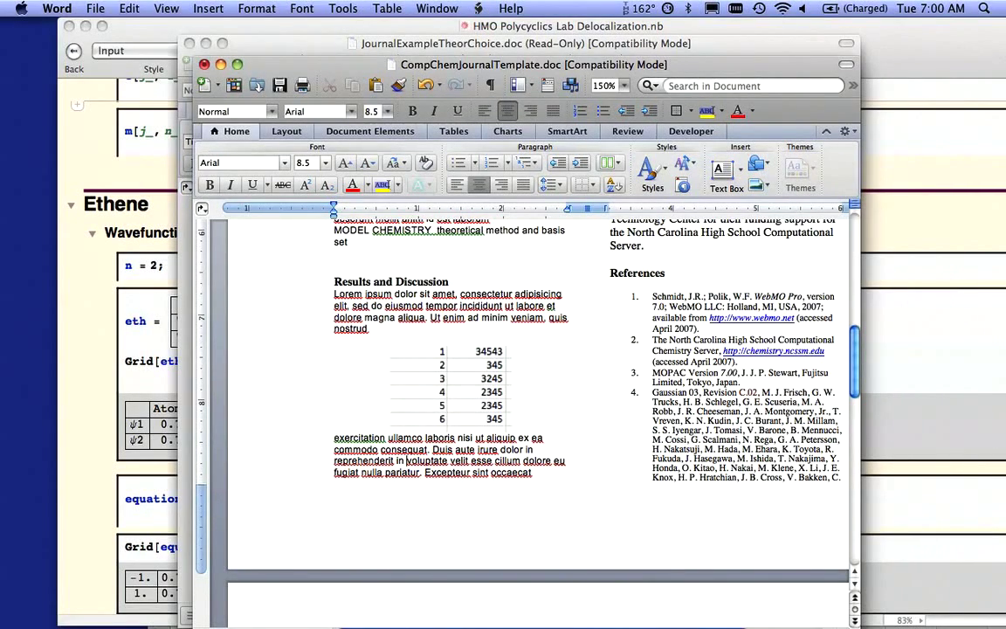
Step: Select the pasted Ethene coefficient grid image above Conclusions and review the surrounding pages
scroll(up, 3)
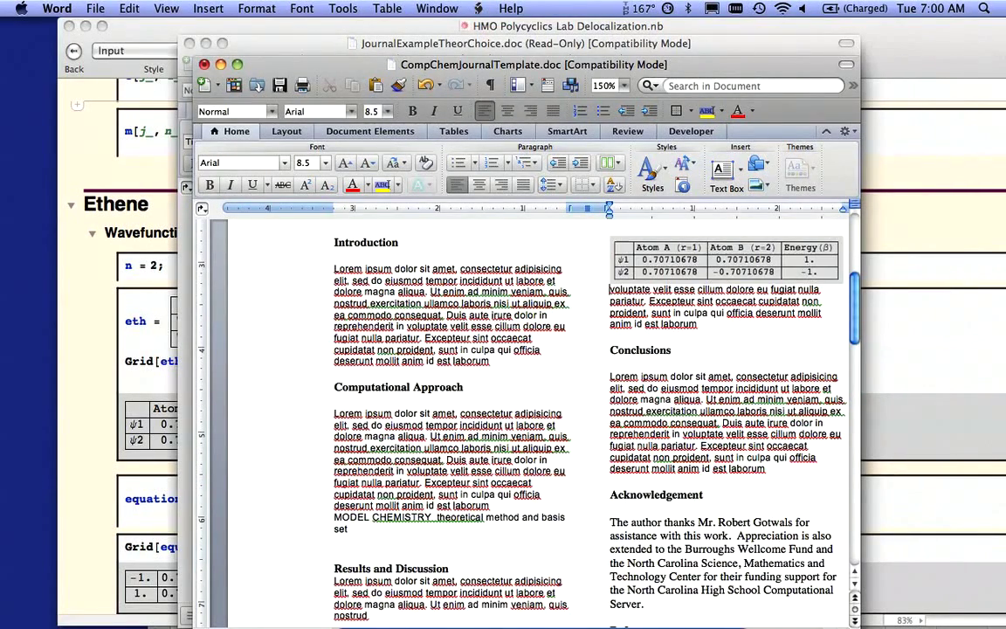
click(725, 258)
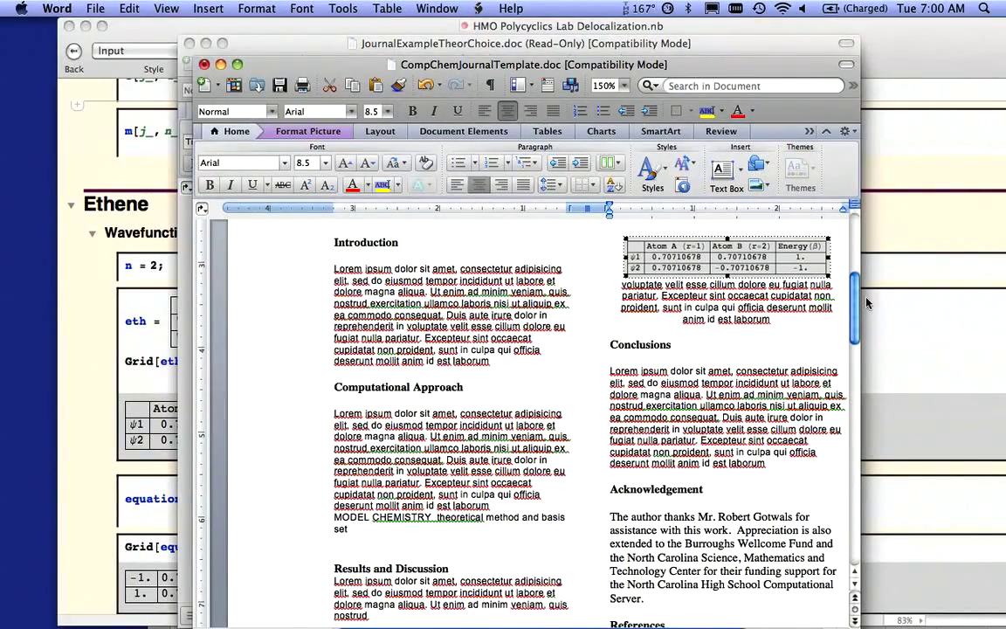
scroll(down, 3)
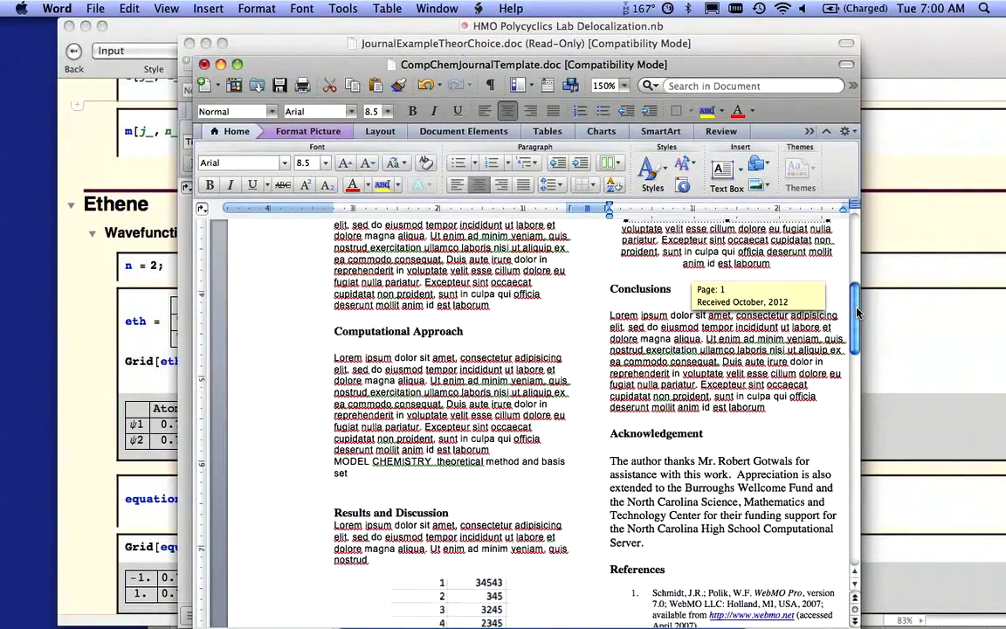
scroll(down, 3)
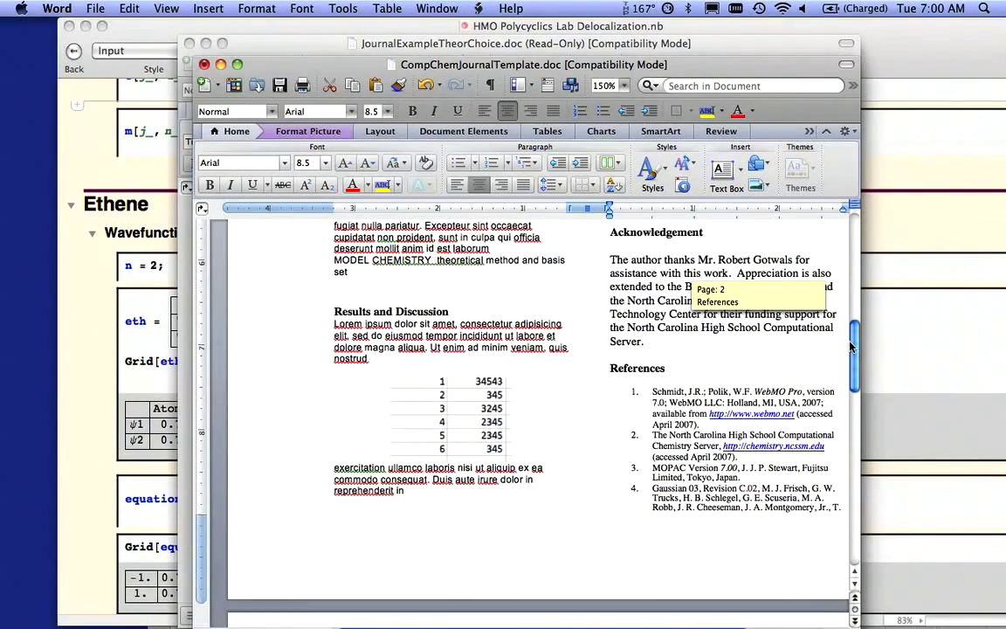
scroll(up, 3)
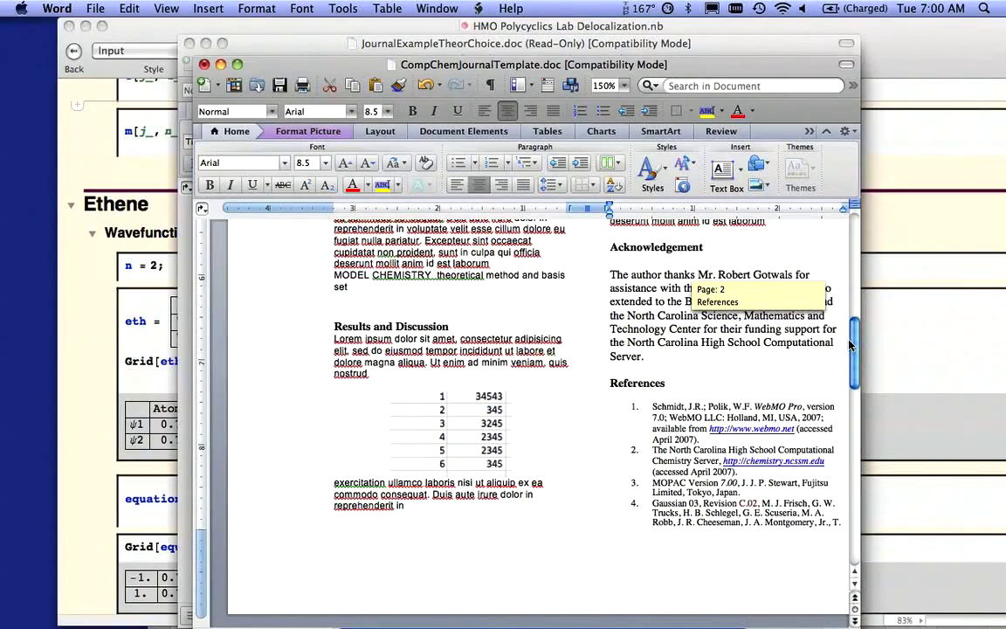
scroll(up, 3)
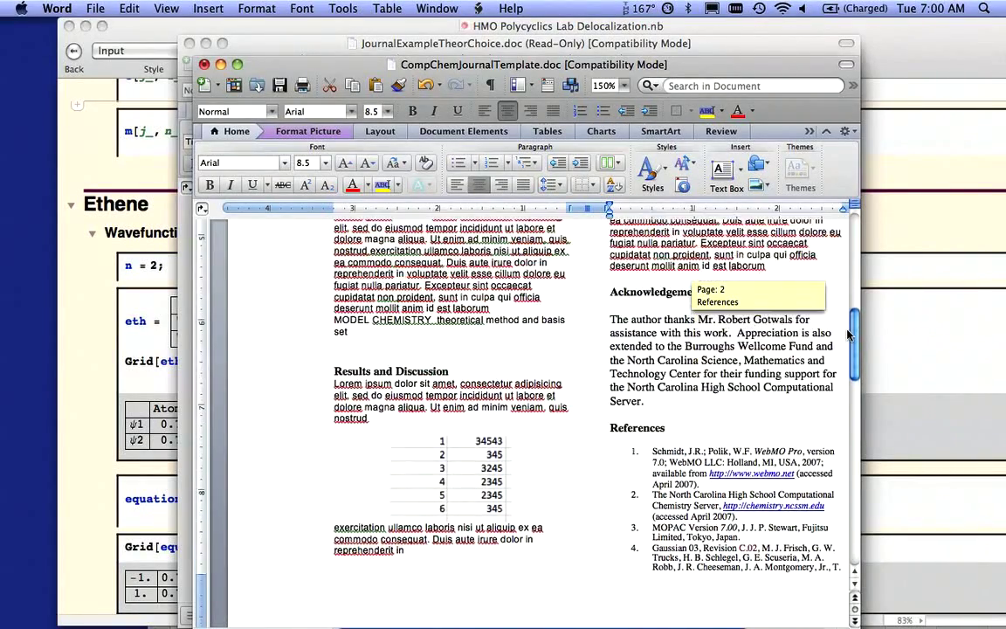
scroll(up, 3)
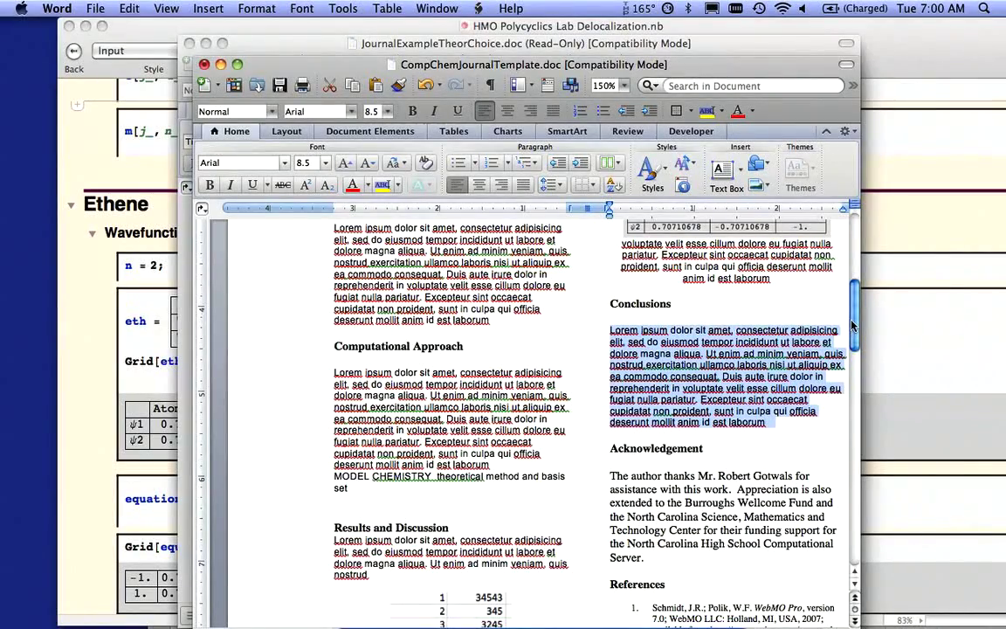
scroll(down, 3)
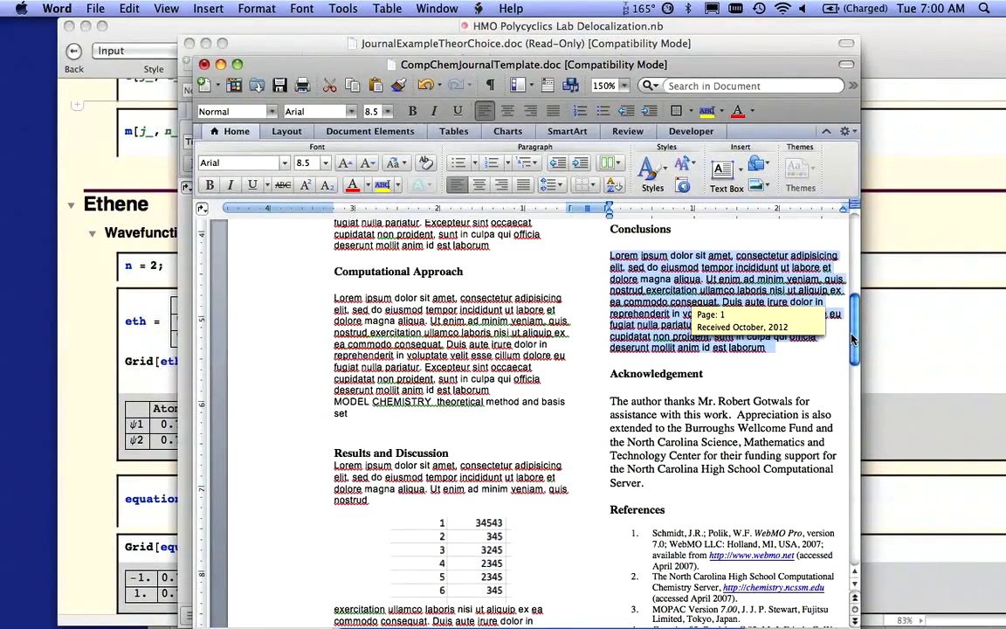
scroll(down, 3)
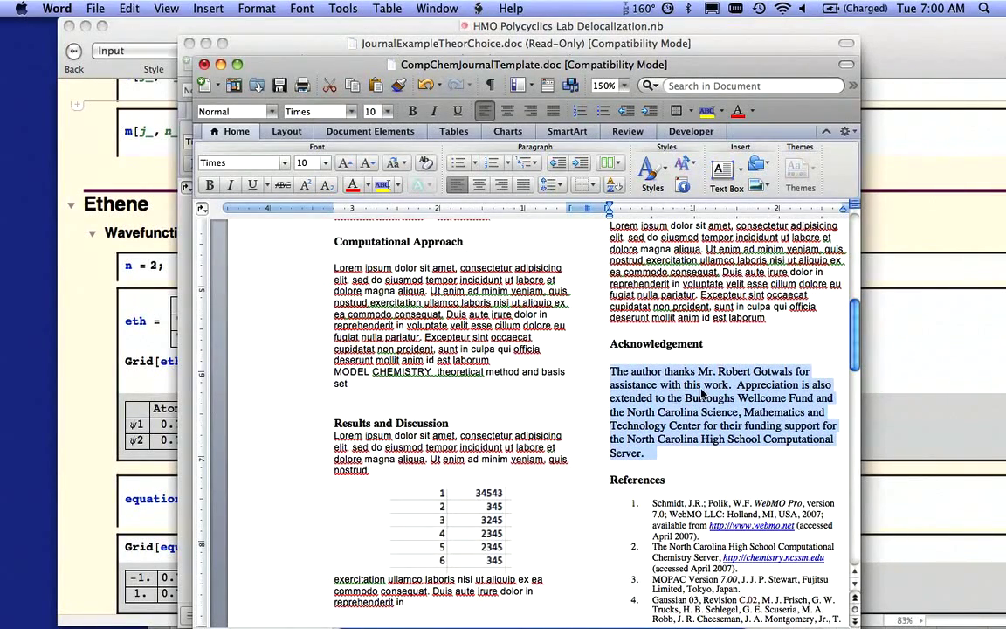
Step: Insert 'Chemistry' before 'Server' in the acknowledgement and correct its typo
click(716, 399)
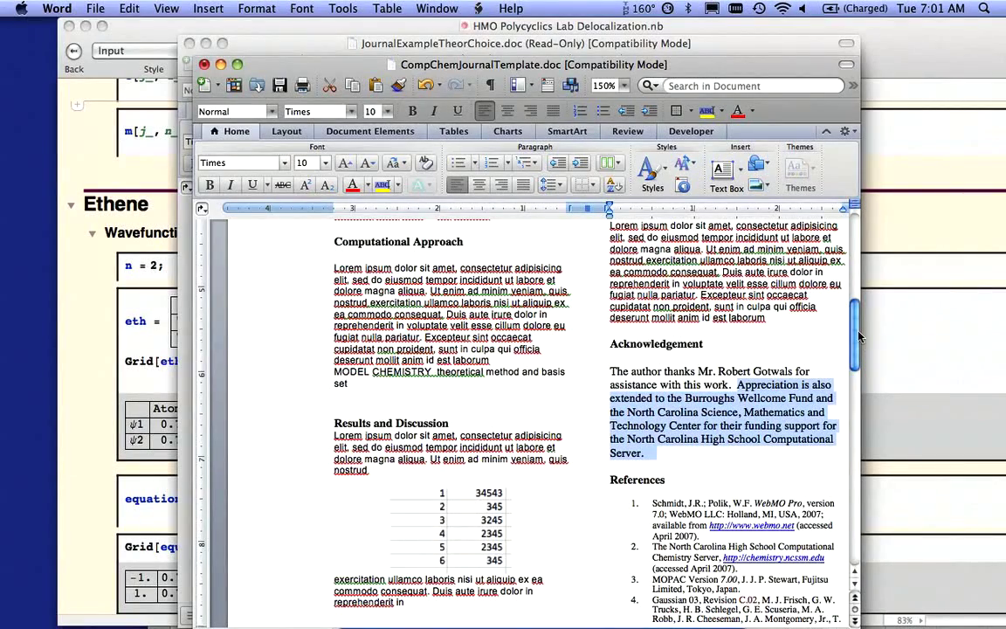
scroll(down, 3)
text(Chemistr )
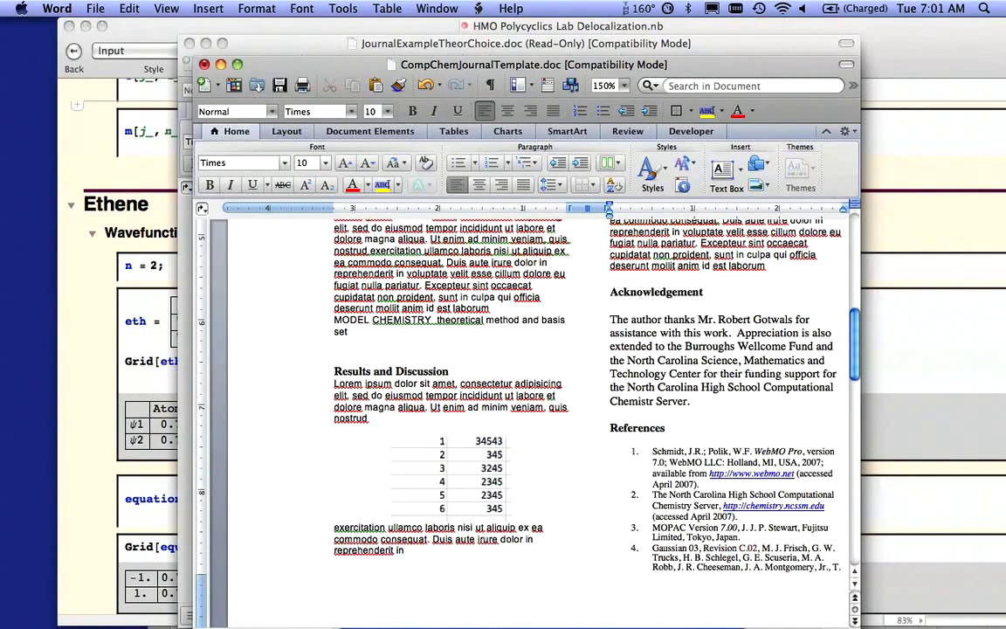
click(656, 401)
text(y)
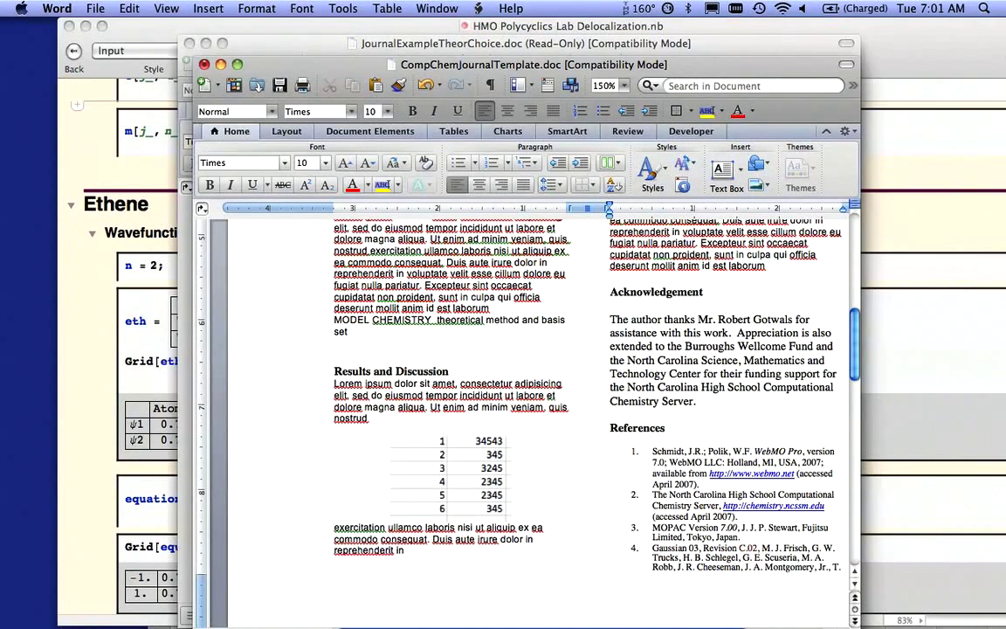
scroll(down, 3)
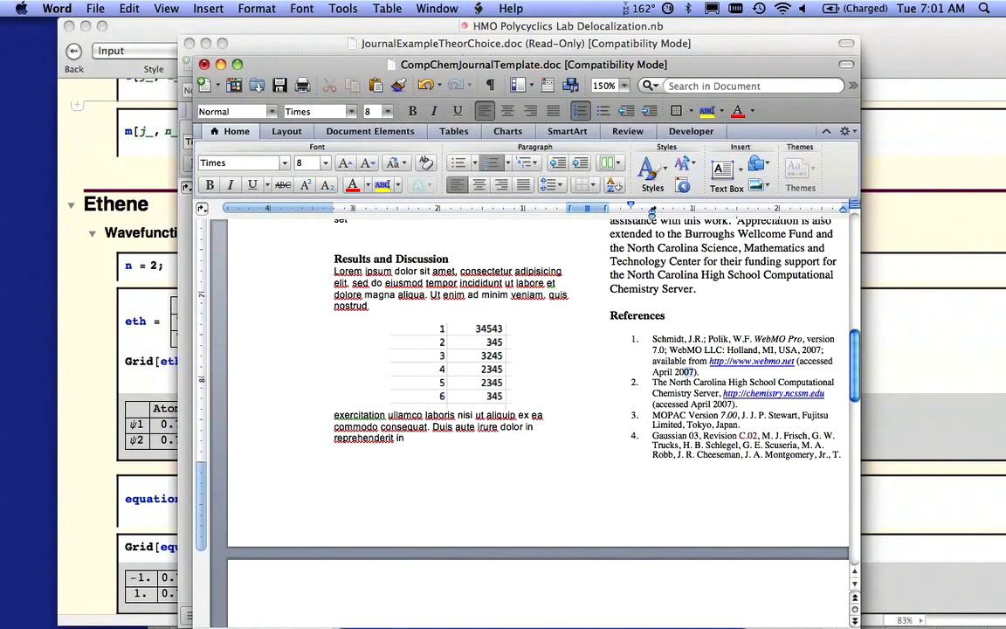
Step: Replace 'April 2007' with 'October 2012' in references 1 and 2
double_click(675, 371)
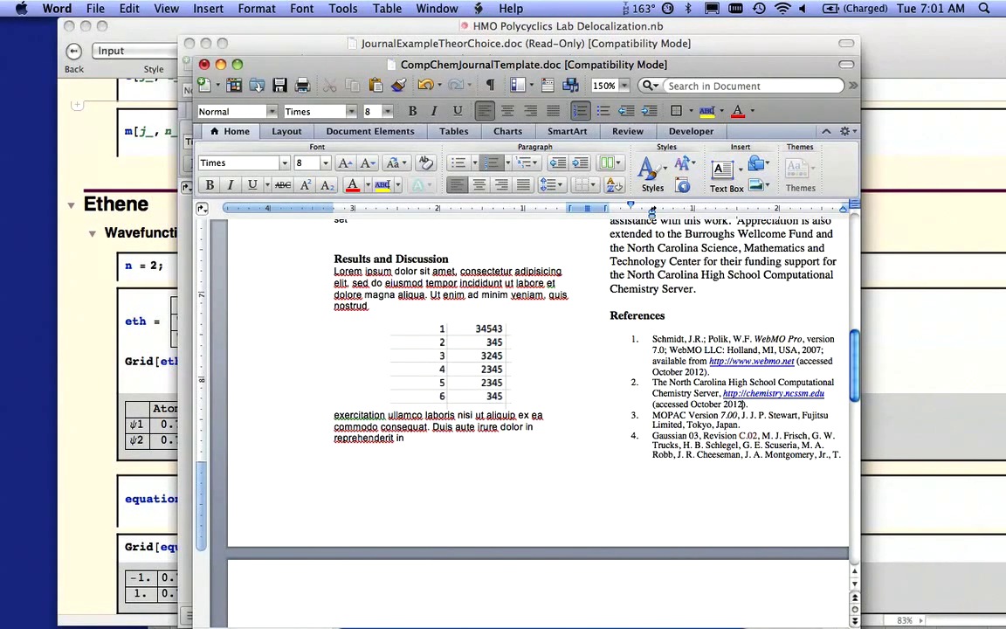
scroll(down, 3)
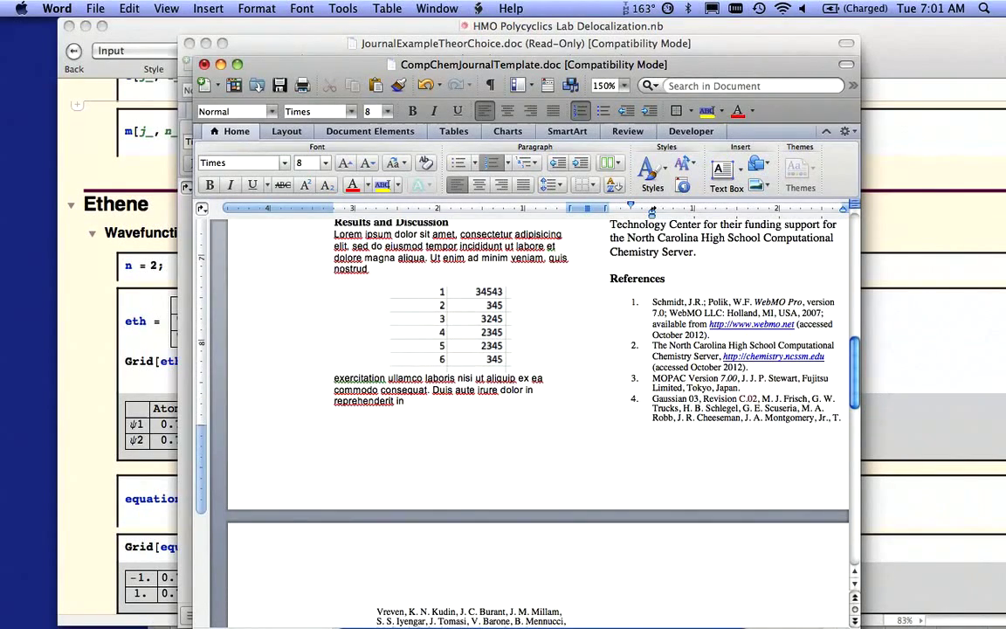
Step: Add placeholder reference entries 6 and 7 ('Sdfsadf') after the Traeger reference
scroll(down, 3)
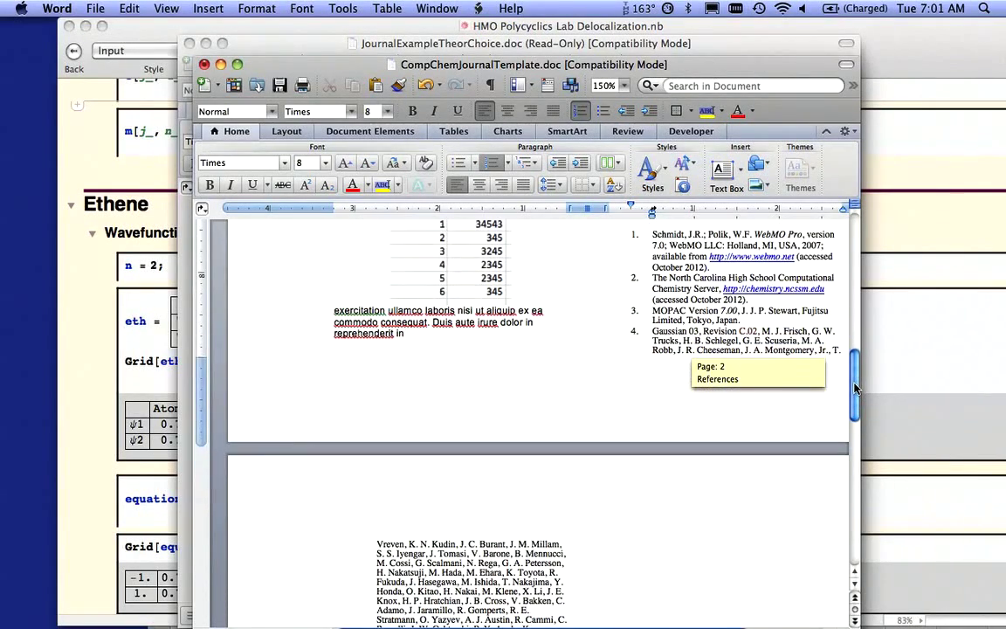
scroll(down, 3)
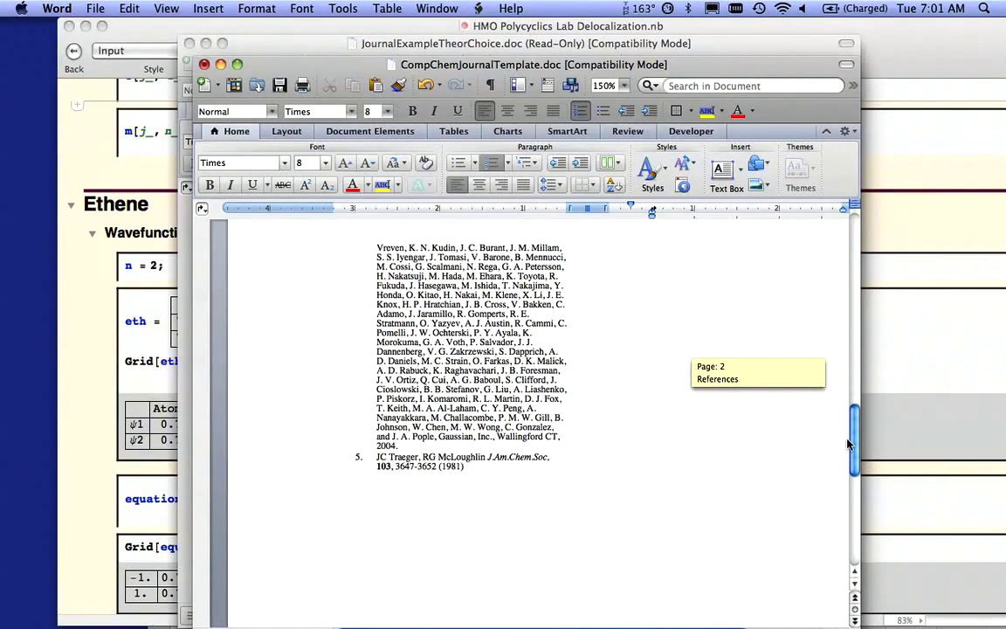
scroll(down, 3)
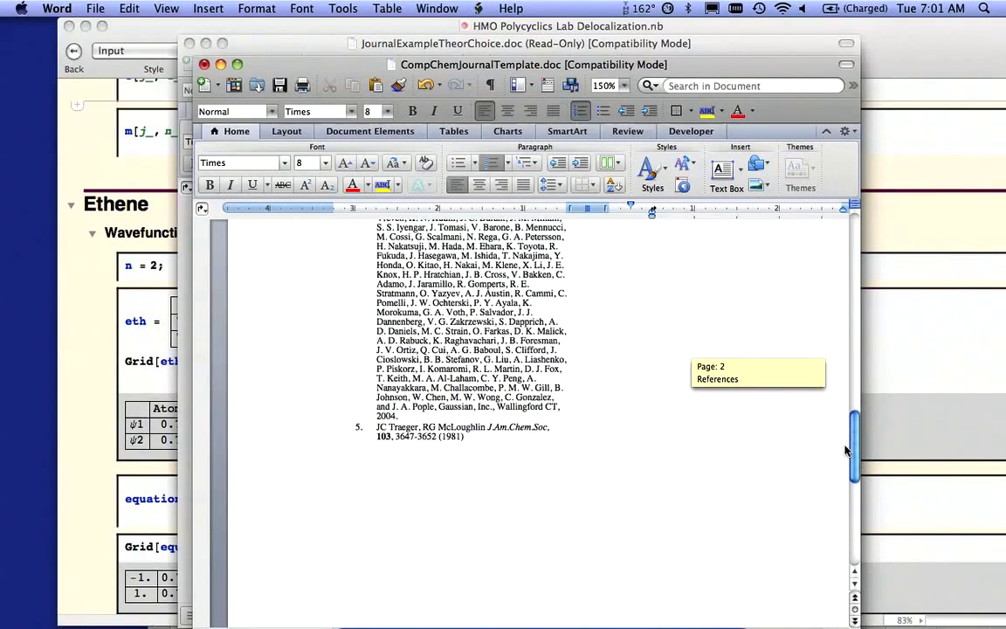
scroll(down, 3)
text(Fasfda)
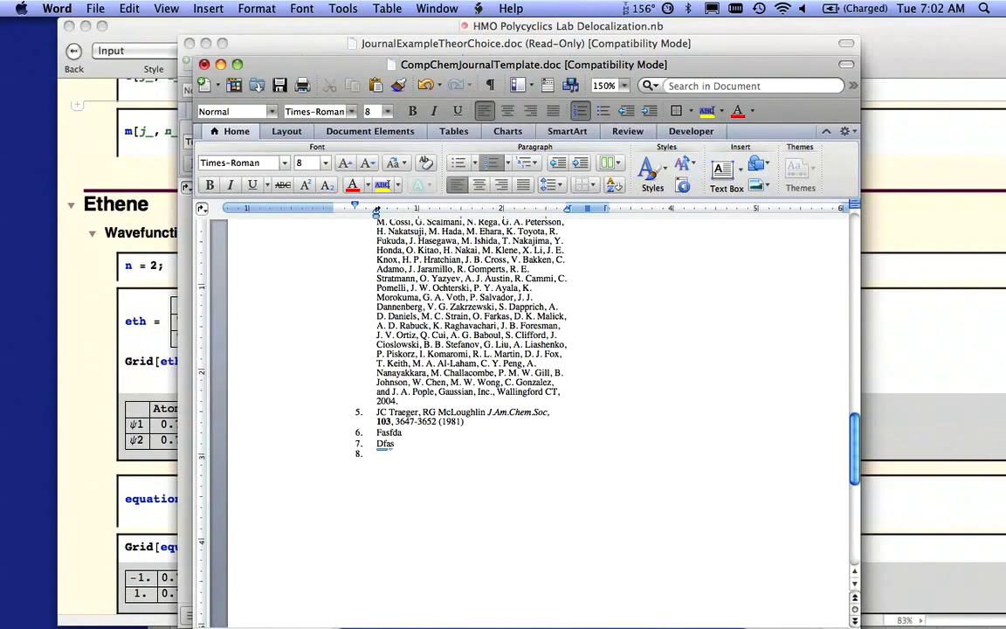
text(Sdfsadf)
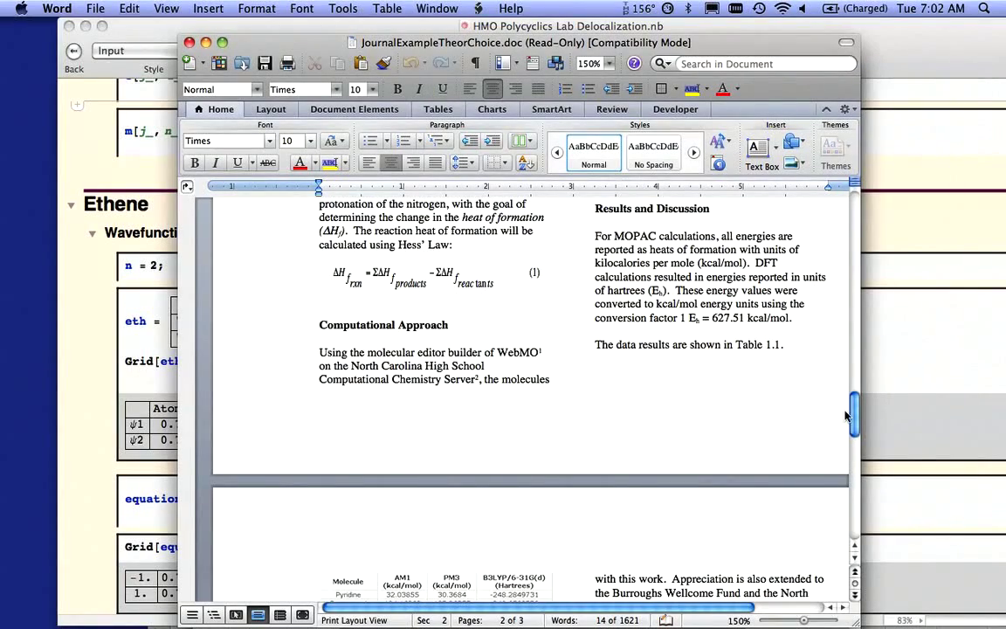
scroll(up, 3)
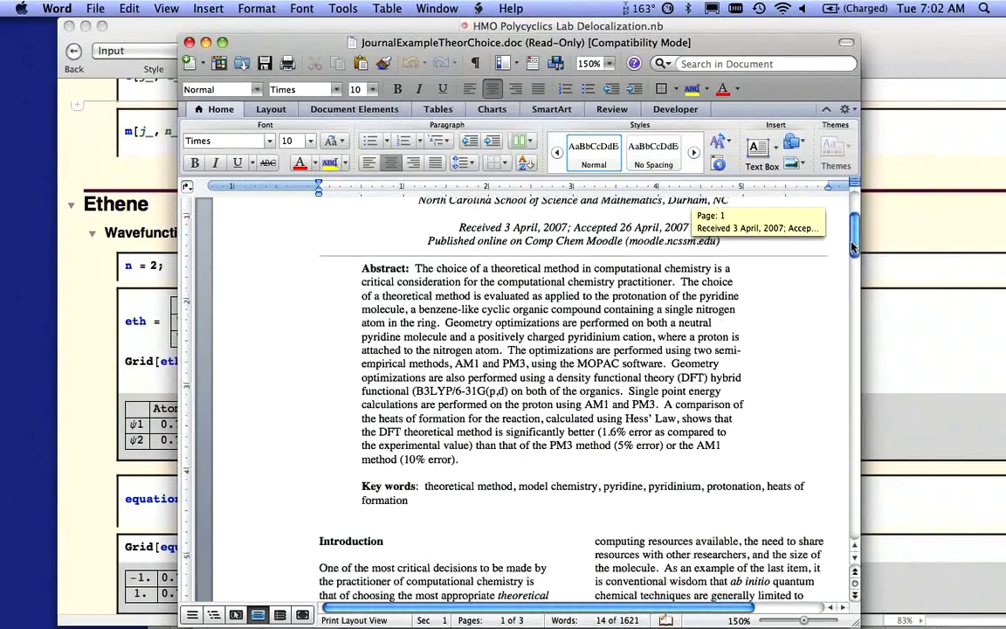
scroll(down, 3)
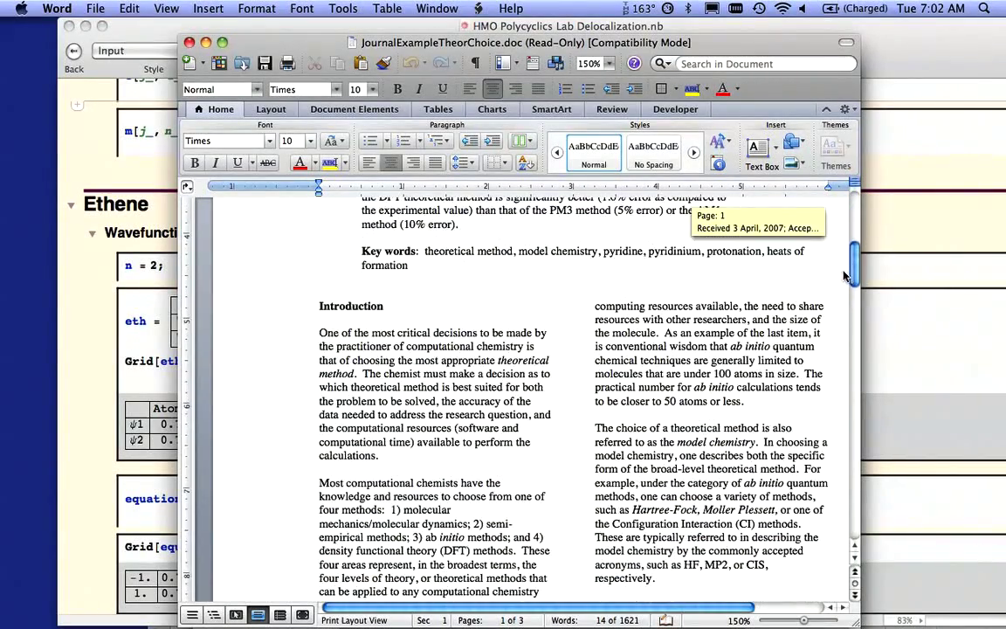
scroll(down, 3)
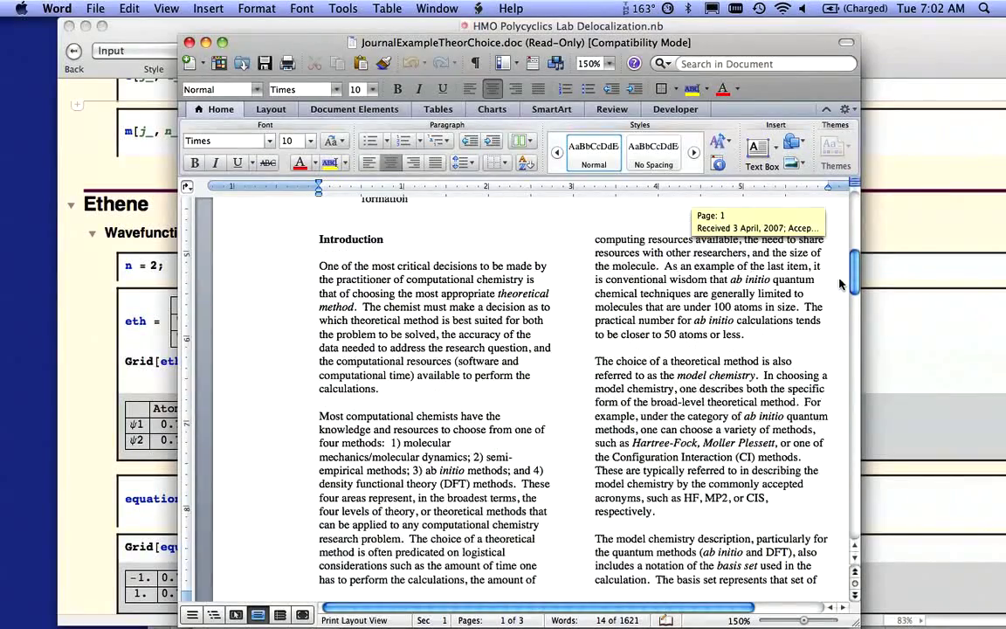
scroll(down, 3)
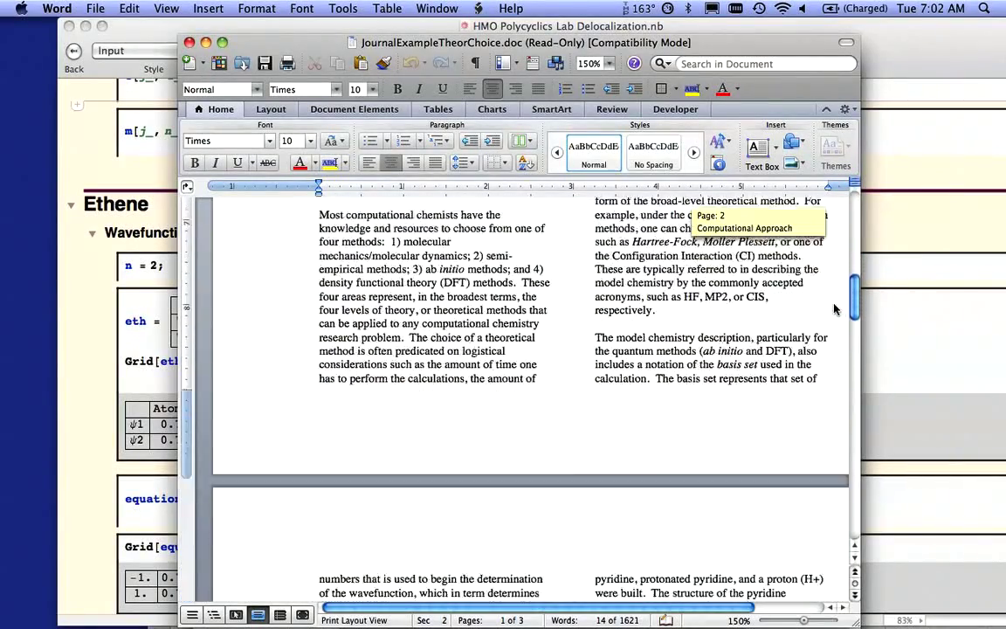
scroll(down, 3)
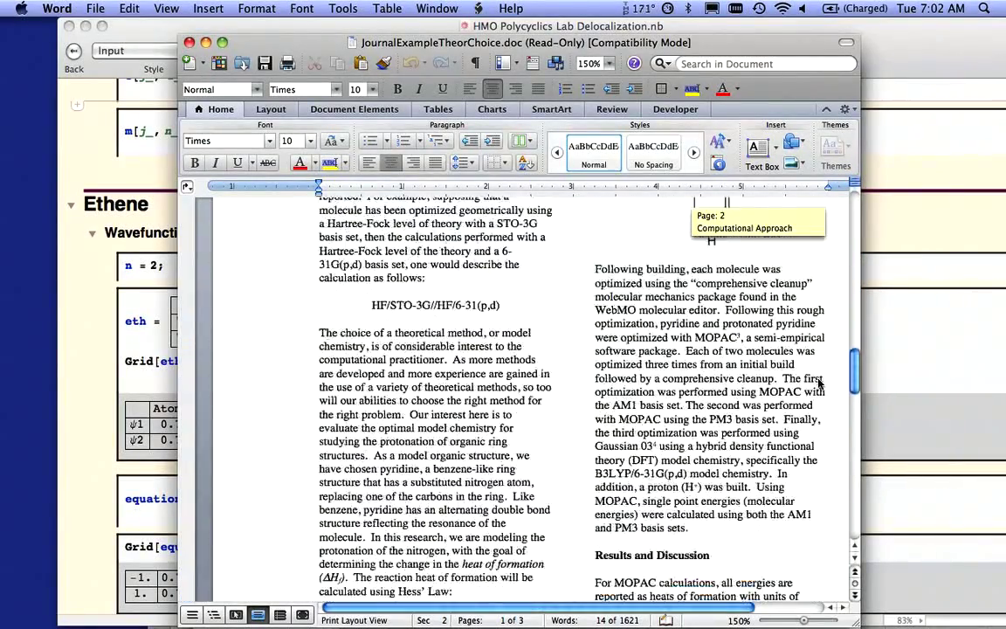
scroll(down, 3)
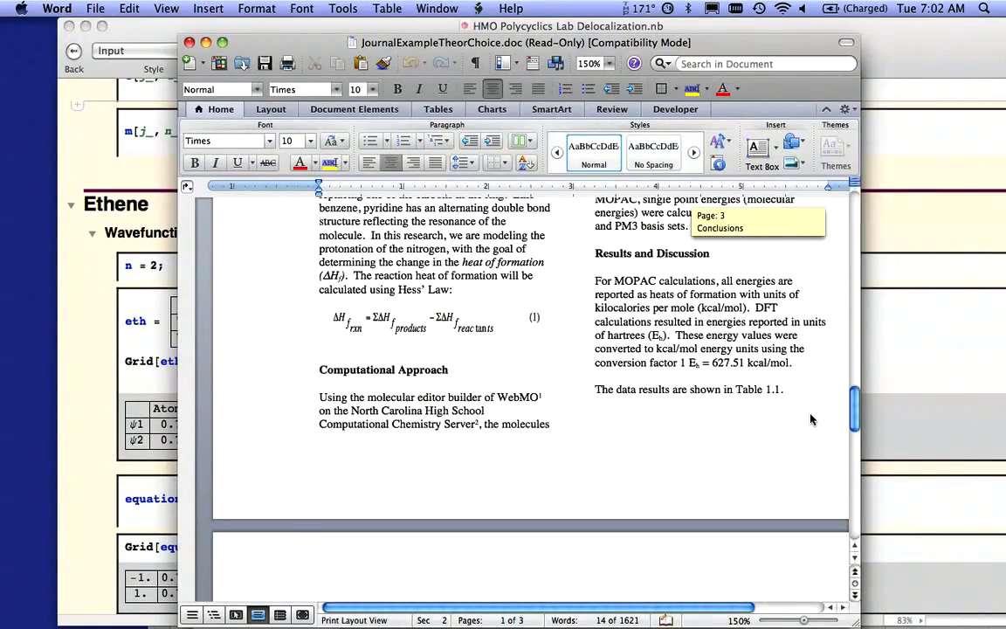
scroll(up, 3)
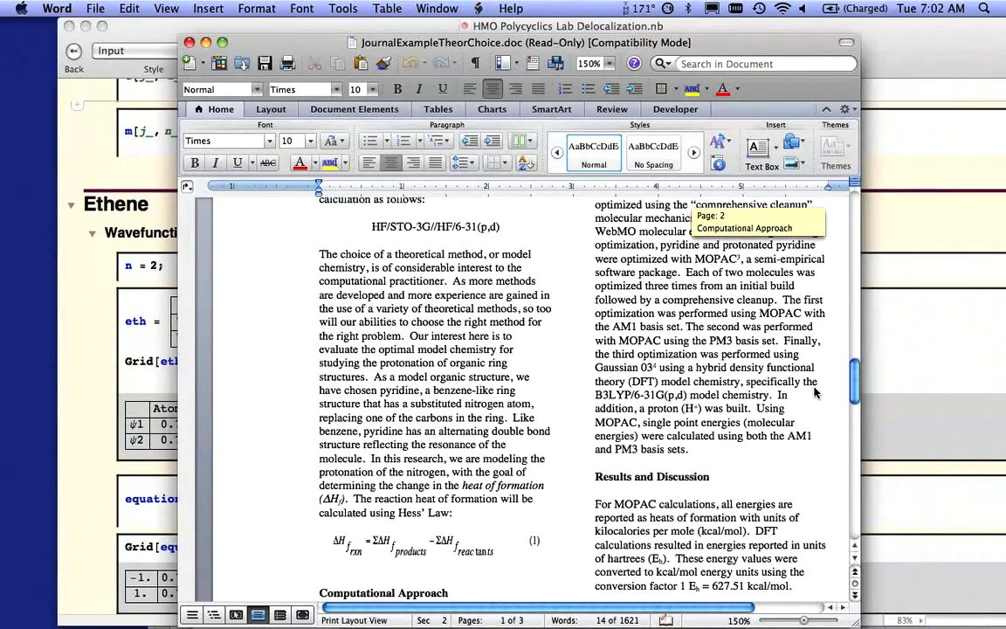
scroll(down, 3)
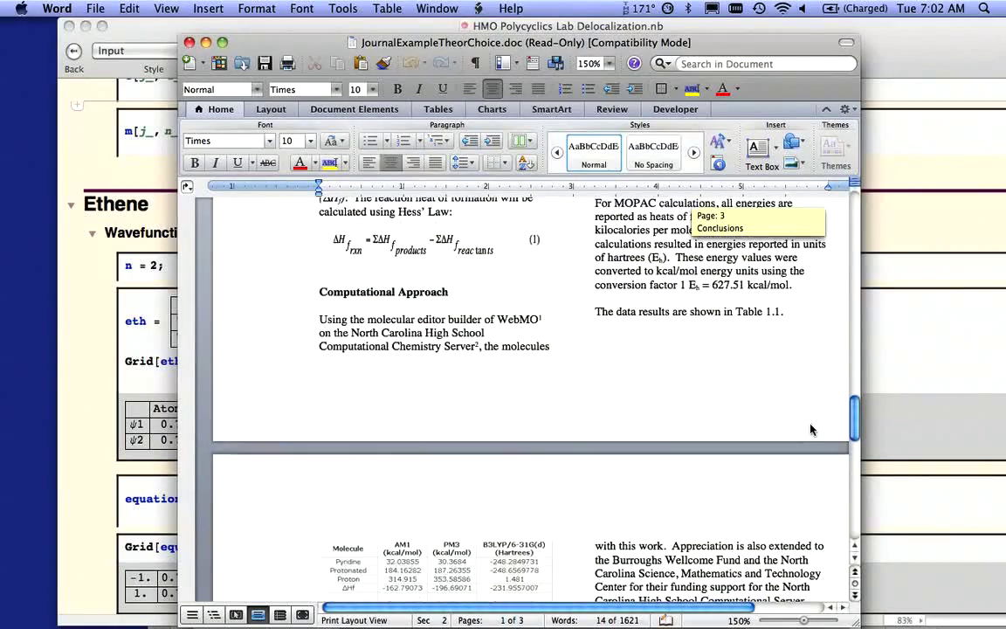
scroll(down, 3)
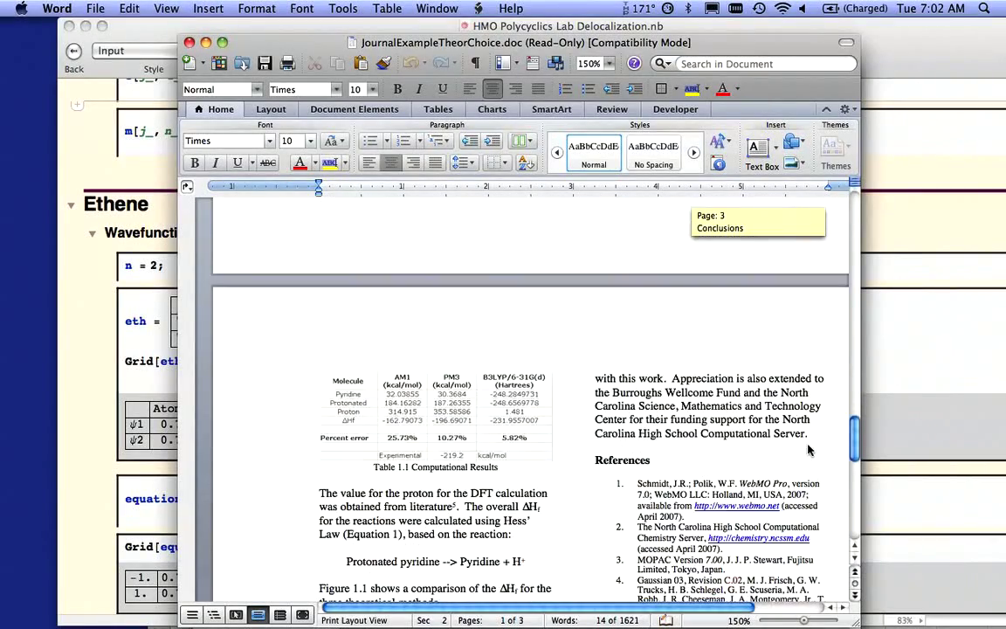
scroll(down, 3)
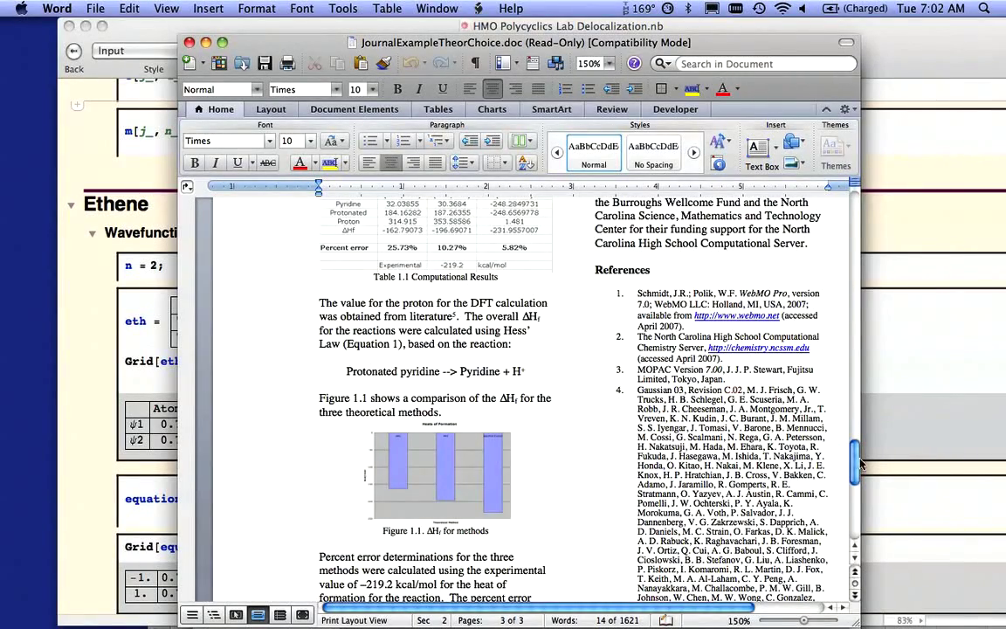
scroll(down, 3)
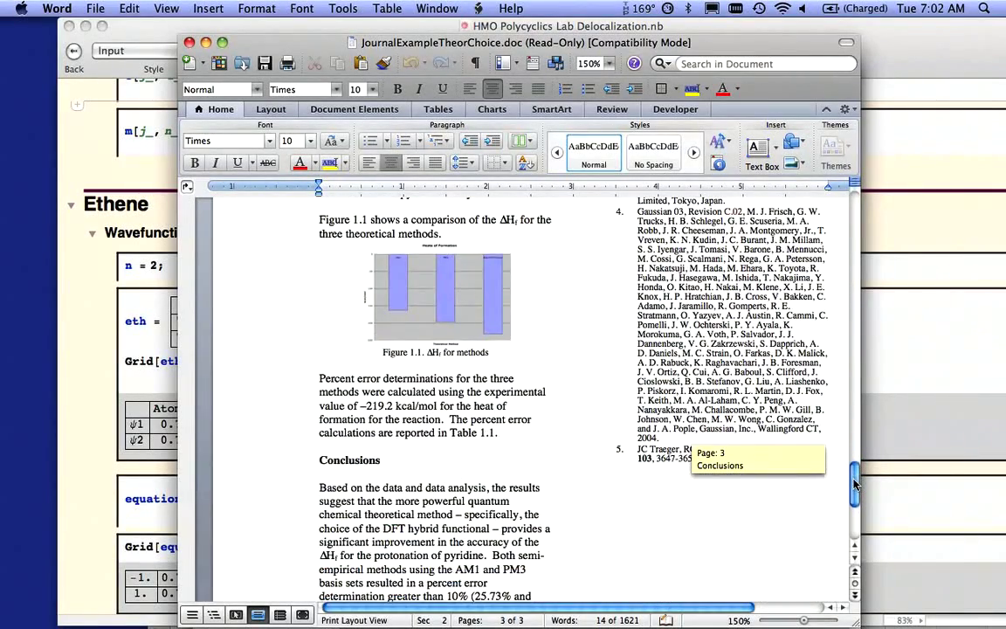
scroll(down, 3)
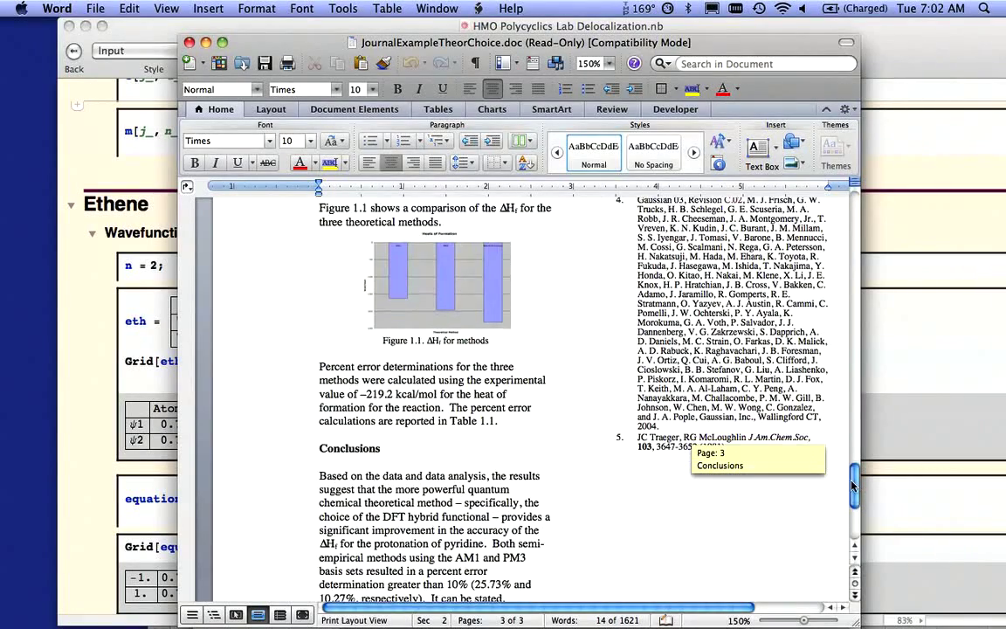
scroll(down, 3)
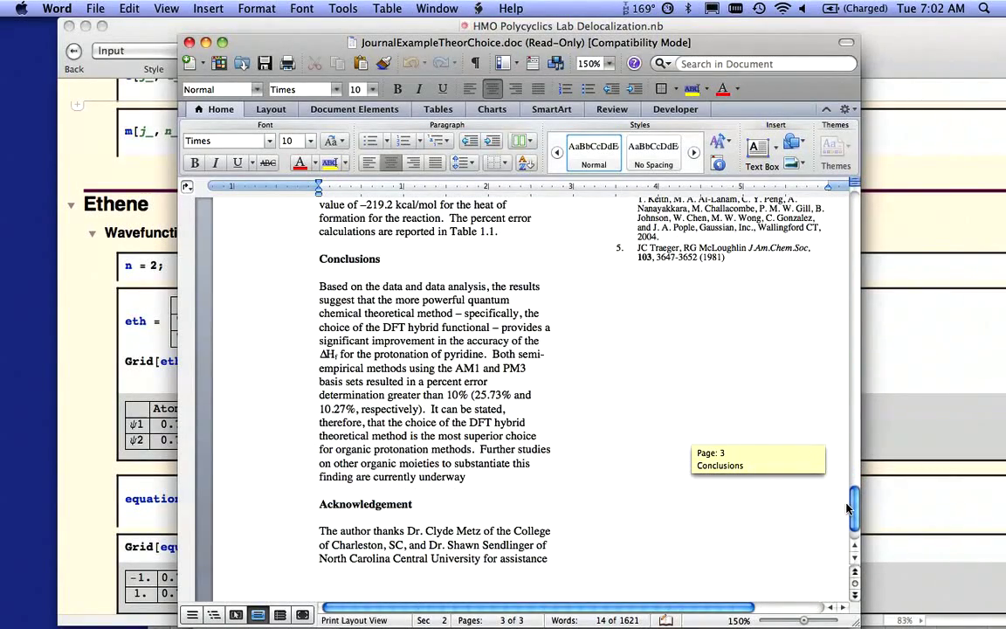
scroll(down, 3)
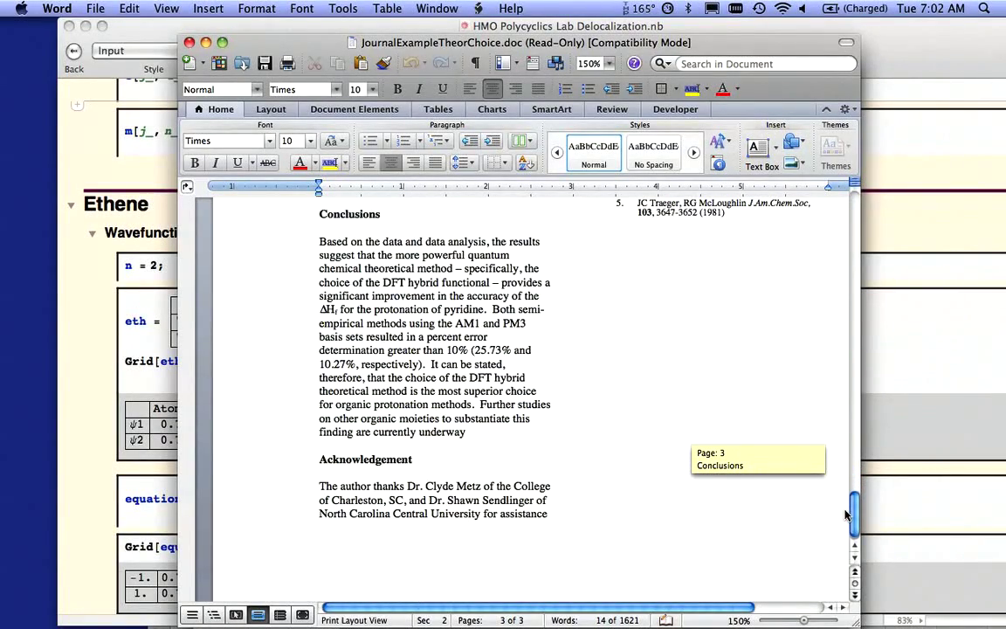
scroll(down, 3)
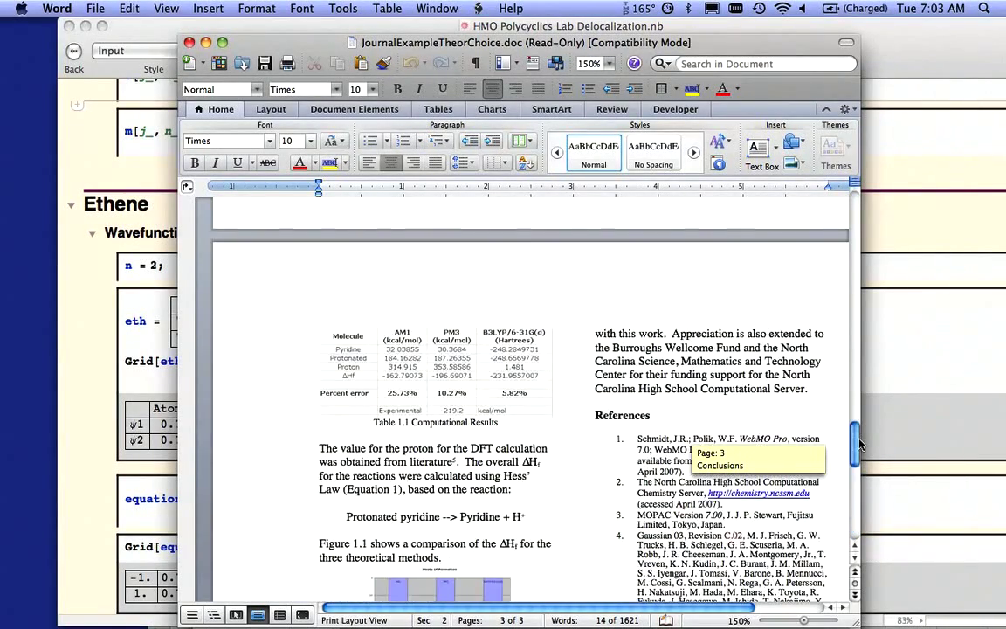
scroll(down, 3)
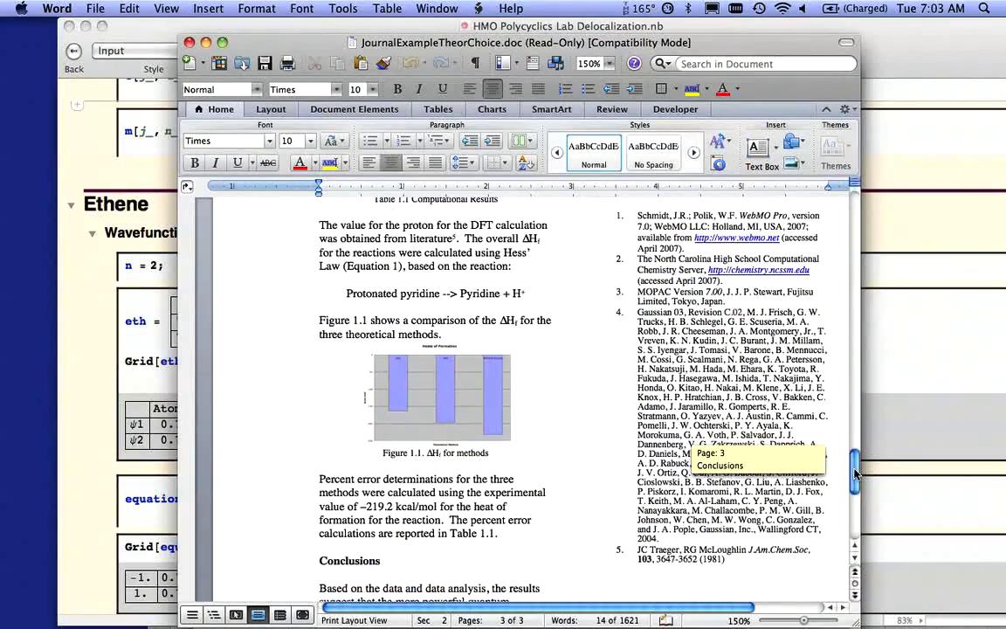
scroll(down, 3)
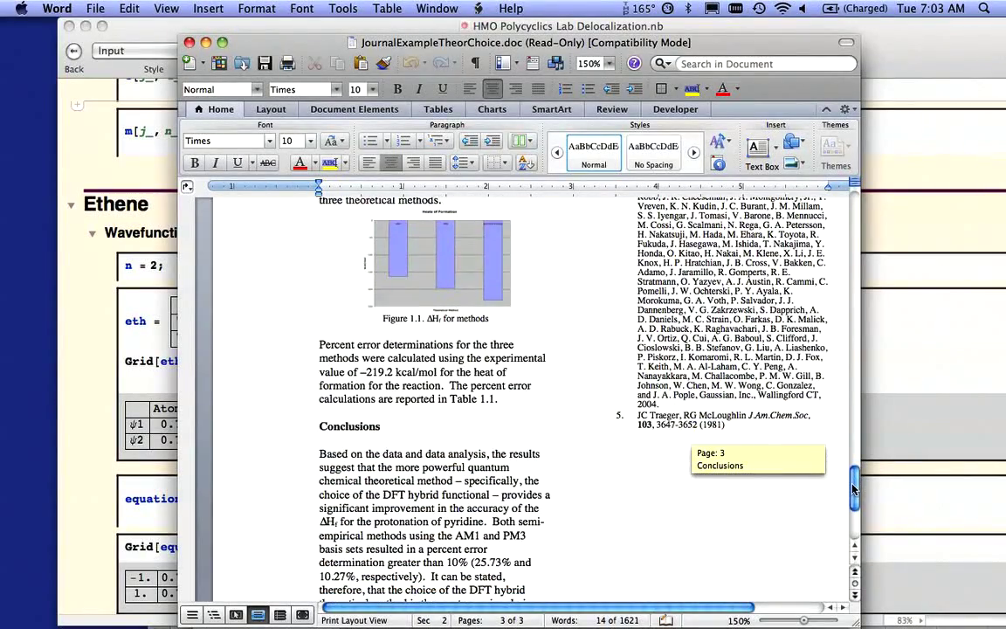
scroll(up, 3)
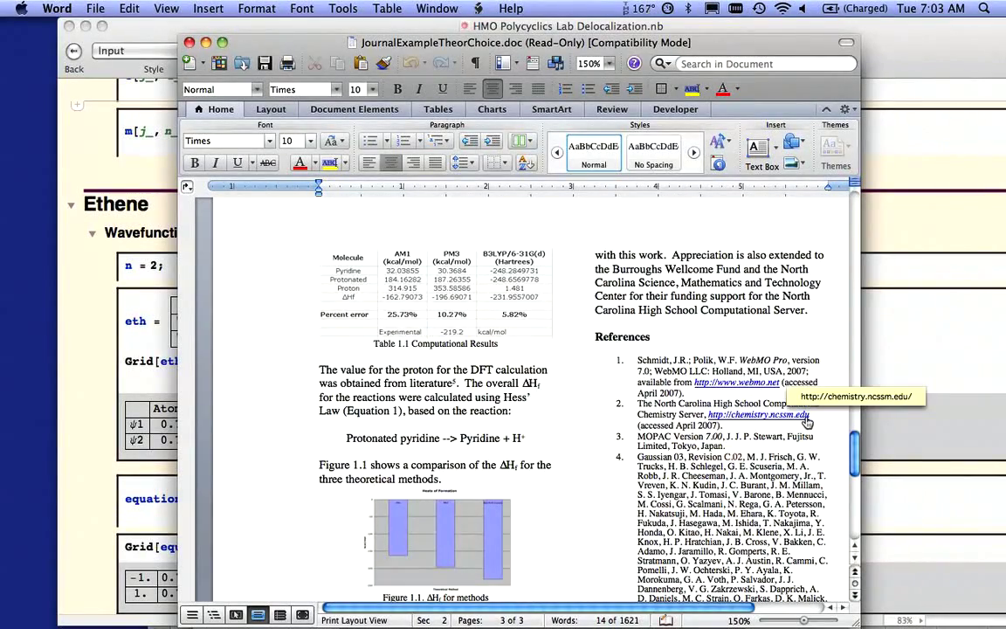